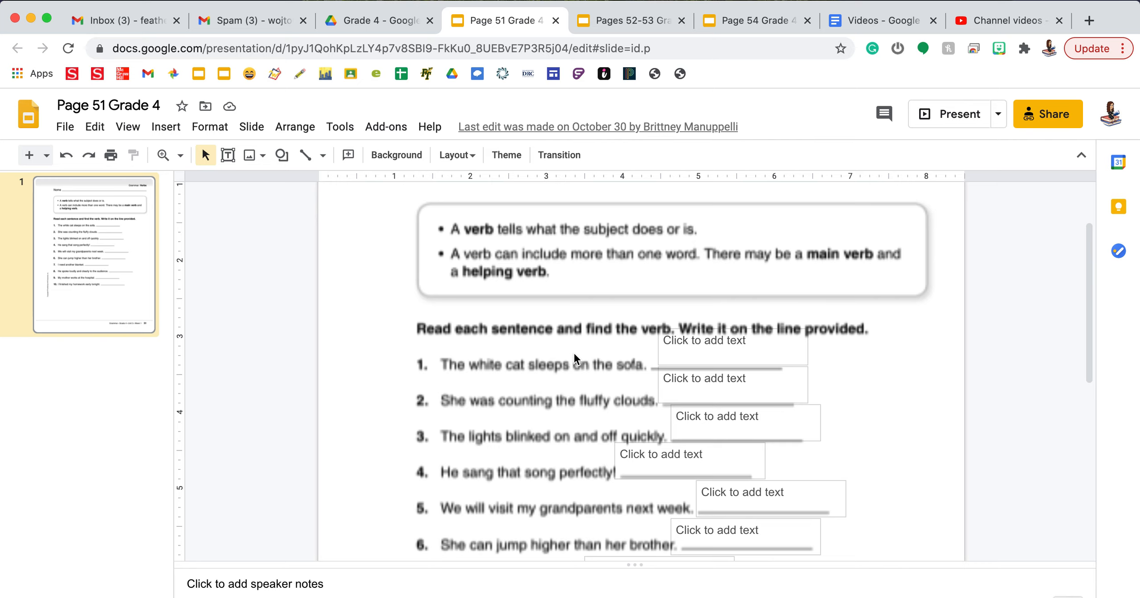
Step: Enter 'sleeps' in the first answer box beside sentence 1
{"action": "scroll", "scroll_direction": "down", "scroll_amount": 3}
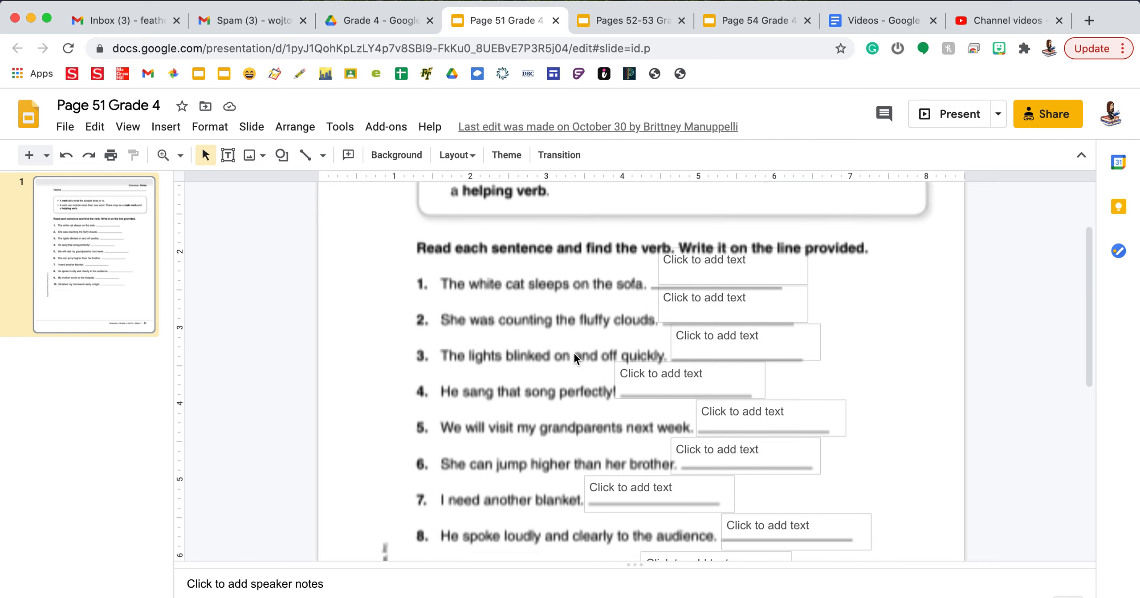
{"action": "scroll", "scroll_direction": "down", "scroll_amount": 3}
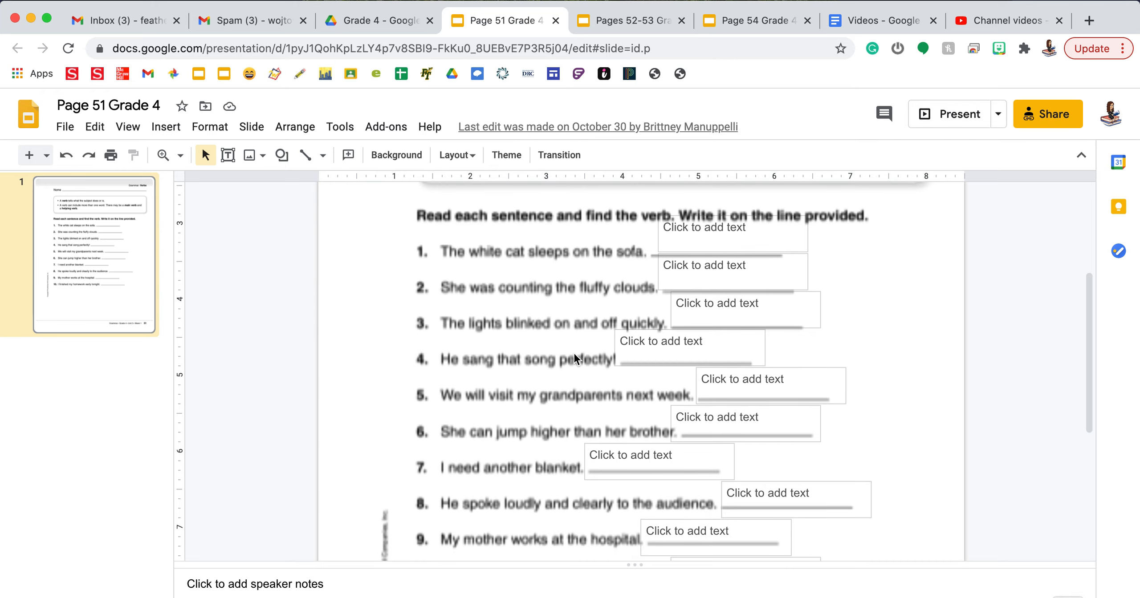
{"action": "scroll", "scroll_direction": "up", "scroll_amount": 3}
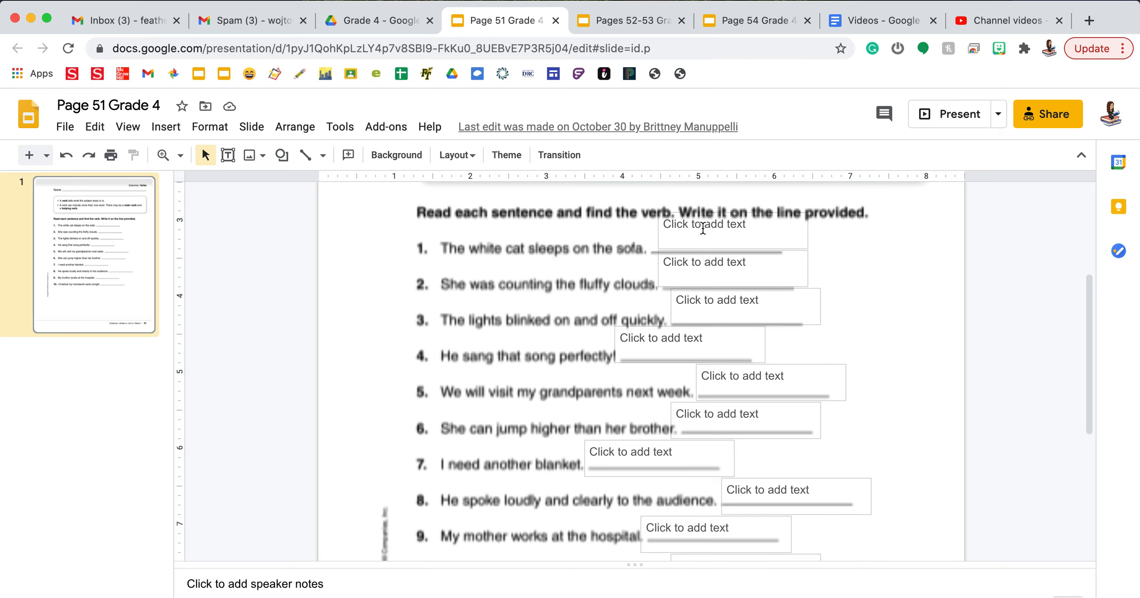
{"action": "left_click", "coordinate": [732, 229]}
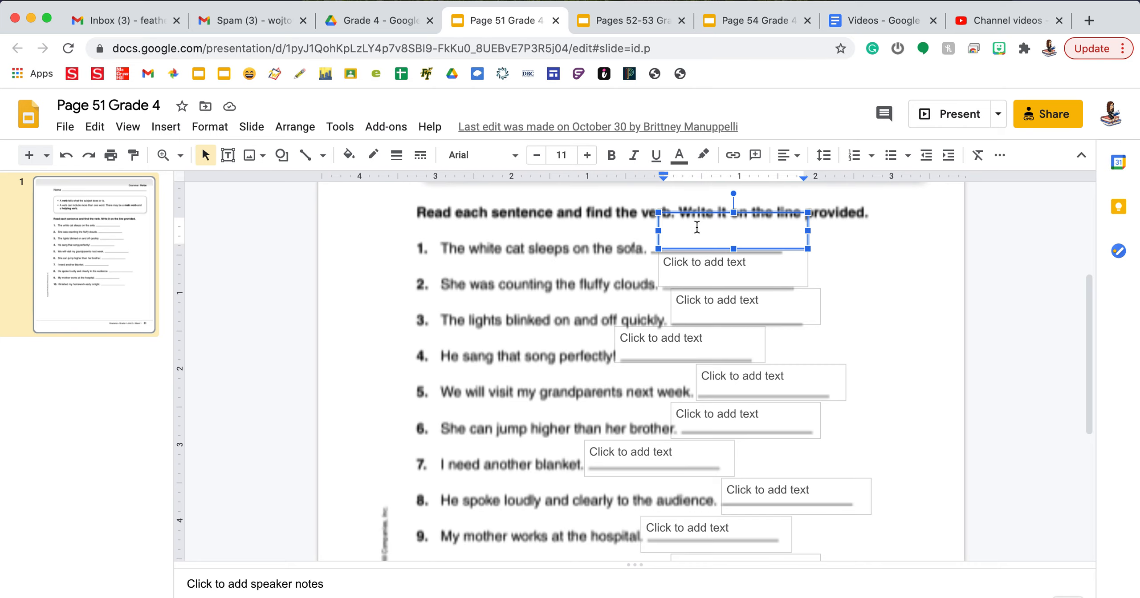
{"action": "type", "text": "sleeps"}
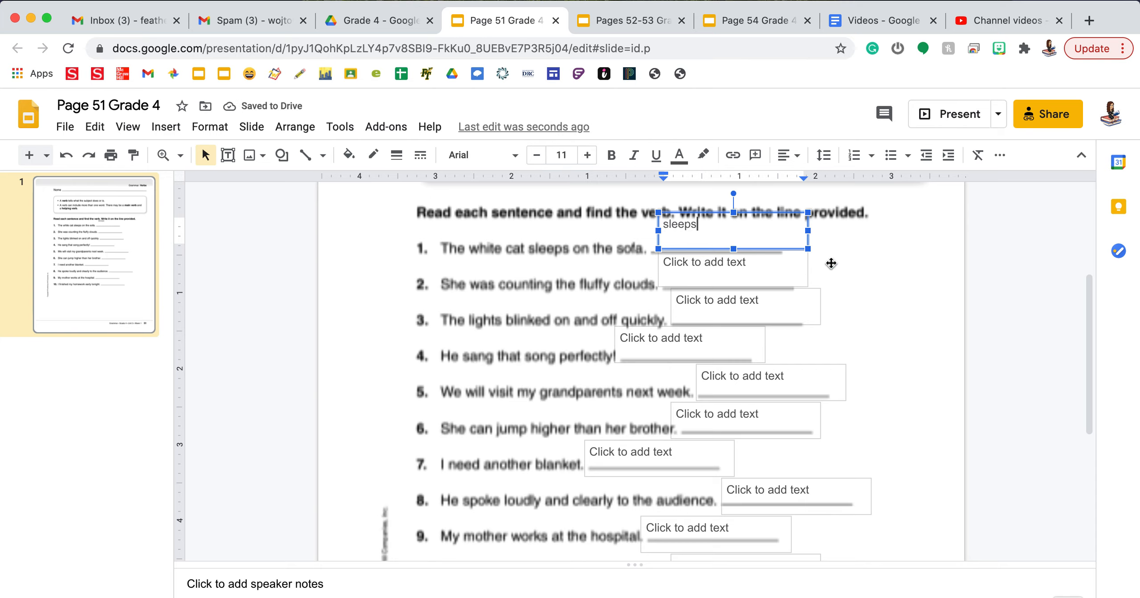
{"action": "mouse_move", "coordinate": [897, 296]}
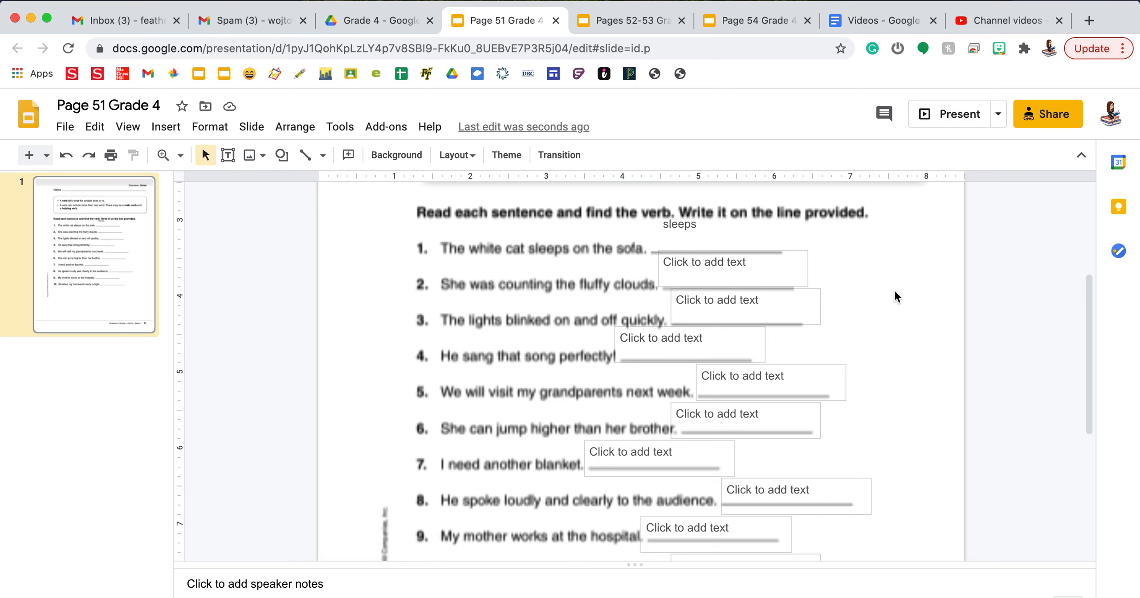
{"action": "mouse_move", "coordinate": [727, 264]}
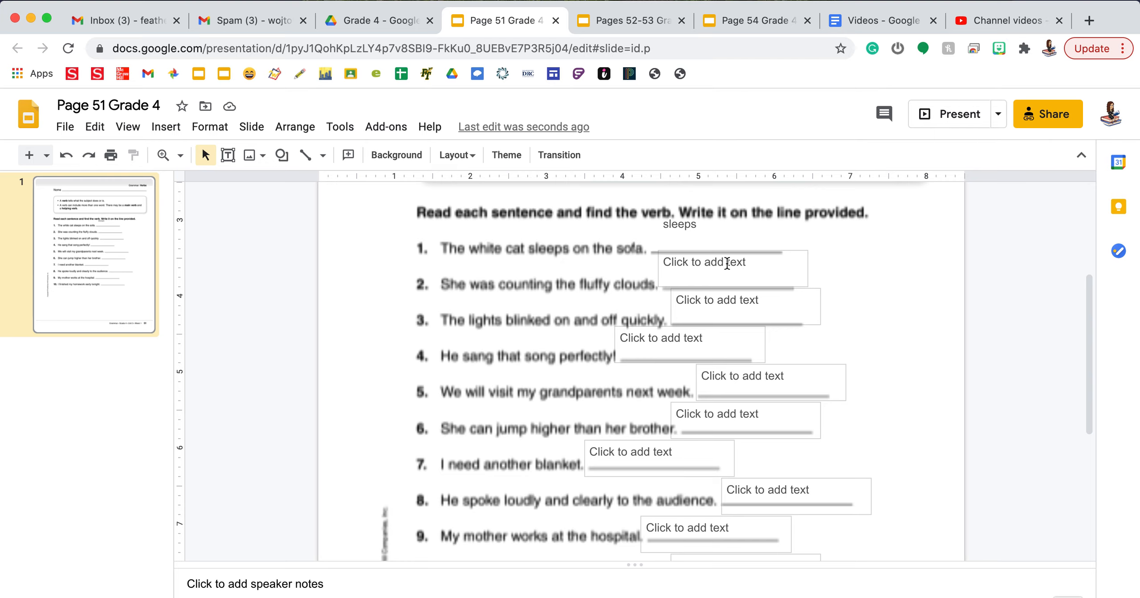
Step: Enter 'Was counting' for sentence 2, then switch to the Pages 52-53 Grade 4 presentation
{"action": "left_click", "coordinate": [732, 268]}
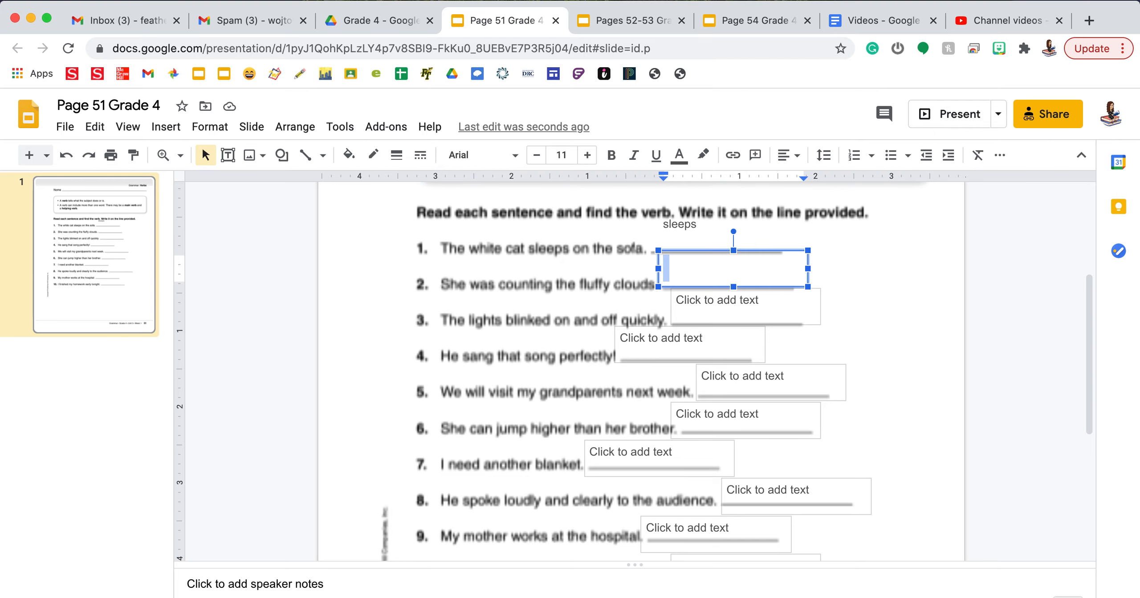
{"action": "type", "text": "w"}
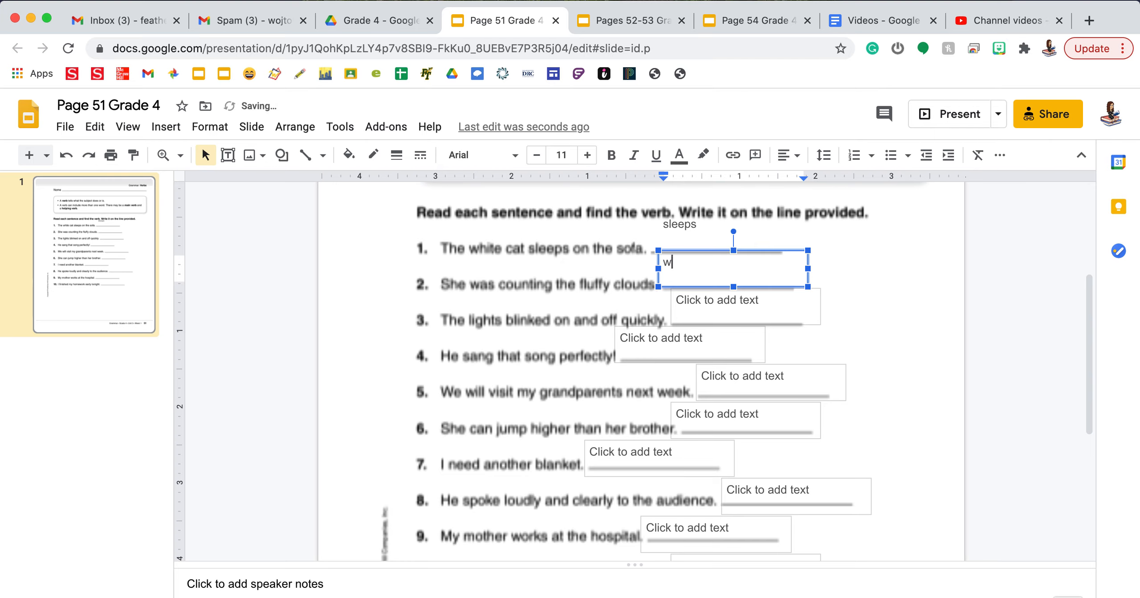
{"action": "type", "text": "Was counting"}
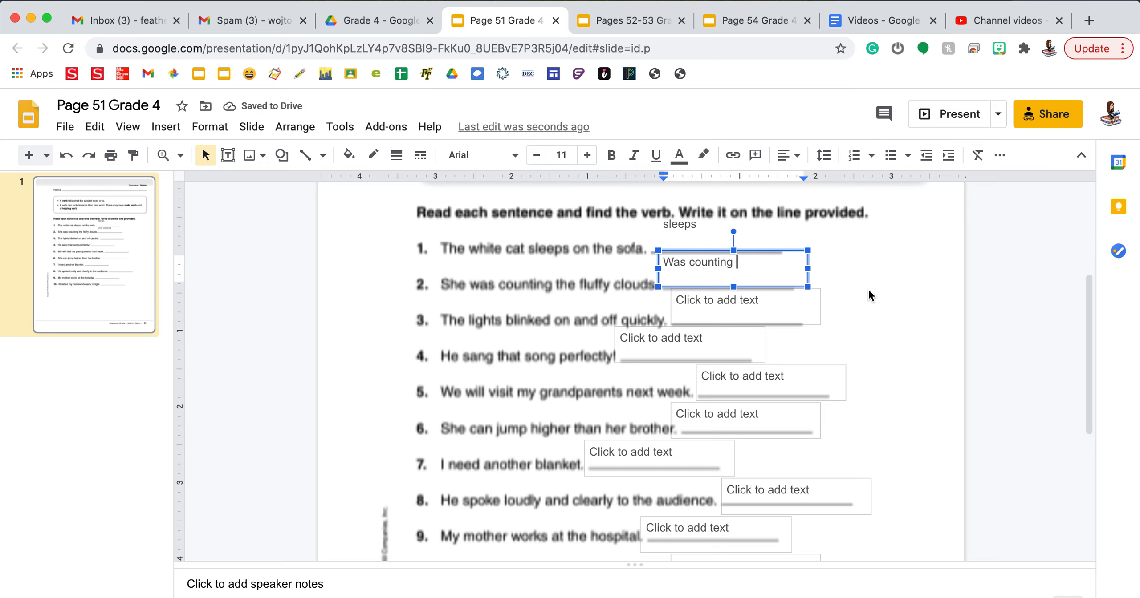
{"action": "mouse_move", "coordinate": [861, 300]}
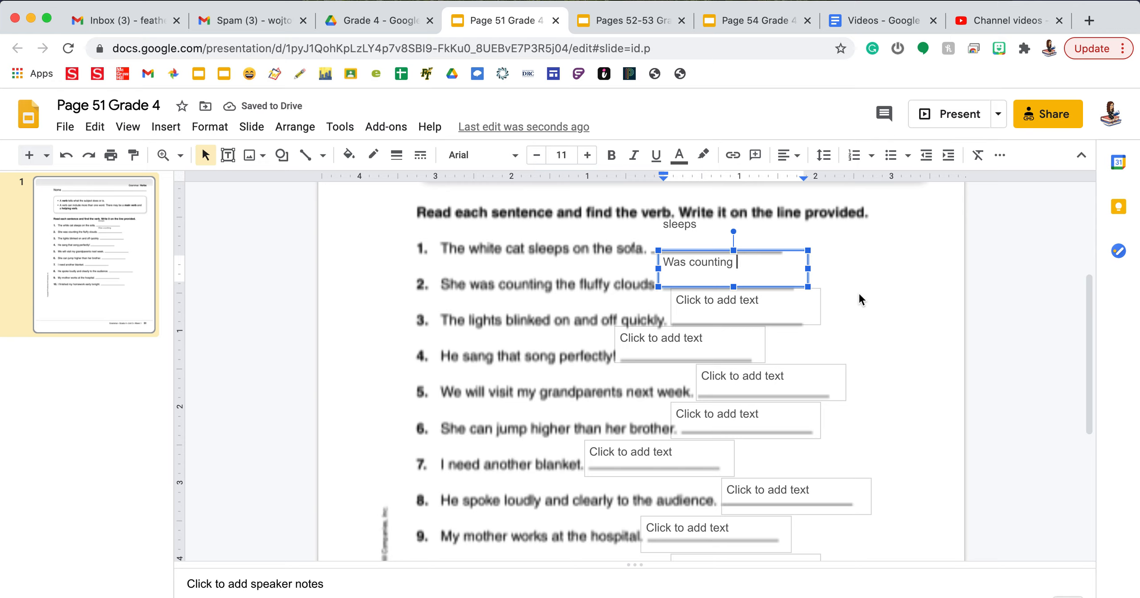
{"action": "left_click", "coordinate": [627, 21]}
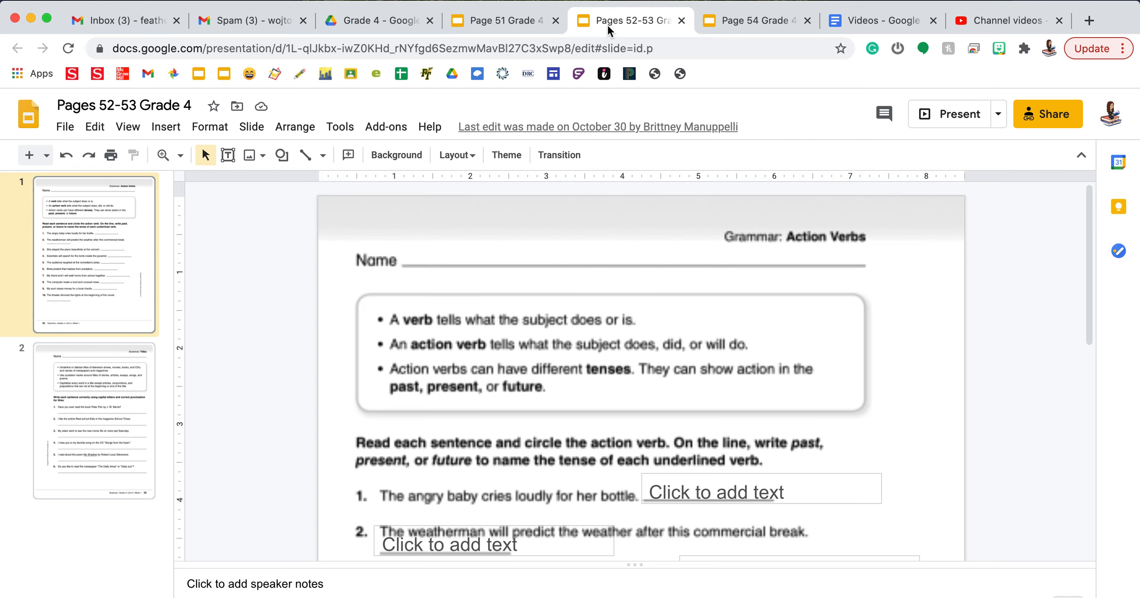
{"action": "scroll", "scroll_direction": "down", "scroll_amount": 3}
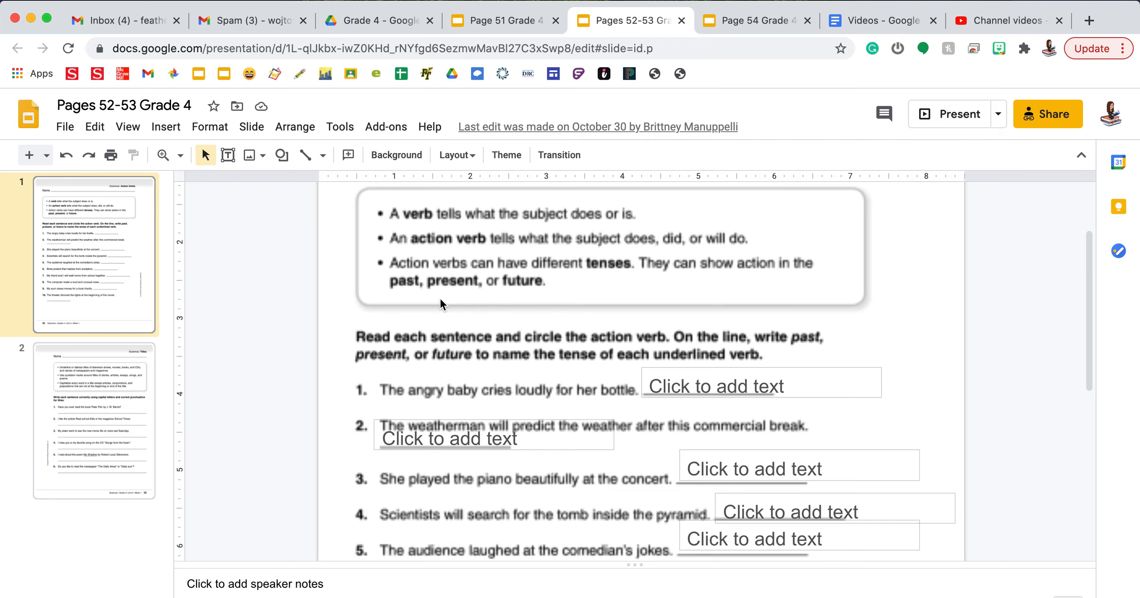
{"action": "mouse_move", "coordinate": [661, 388]}
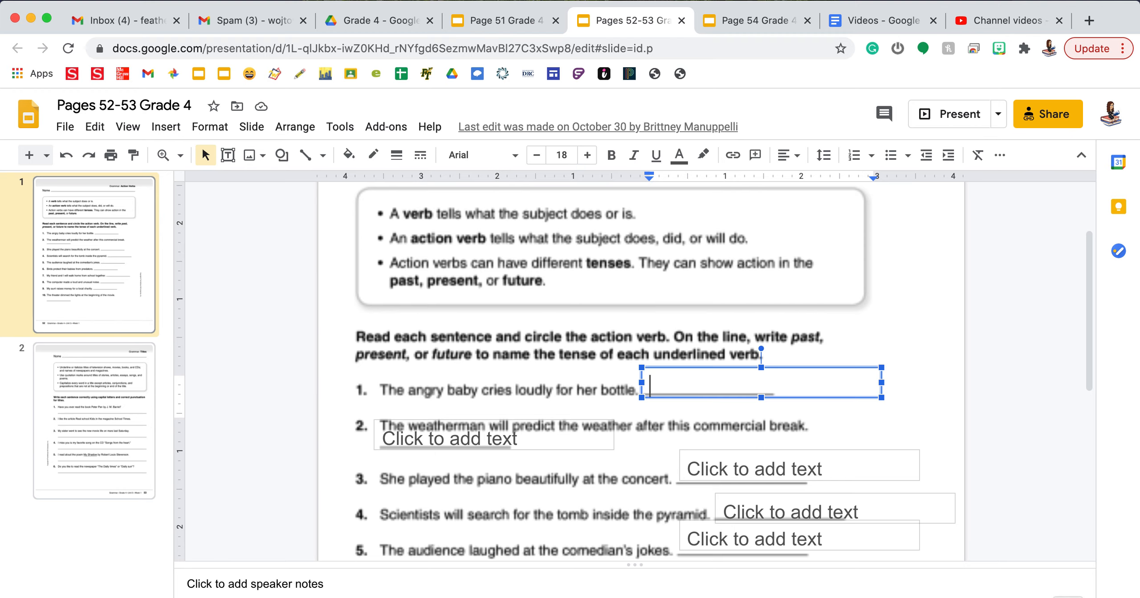
Step: Answer sentence 1 with 'Present' and sentence 2 with 'future'
{"action": "type", "text": "Present"}
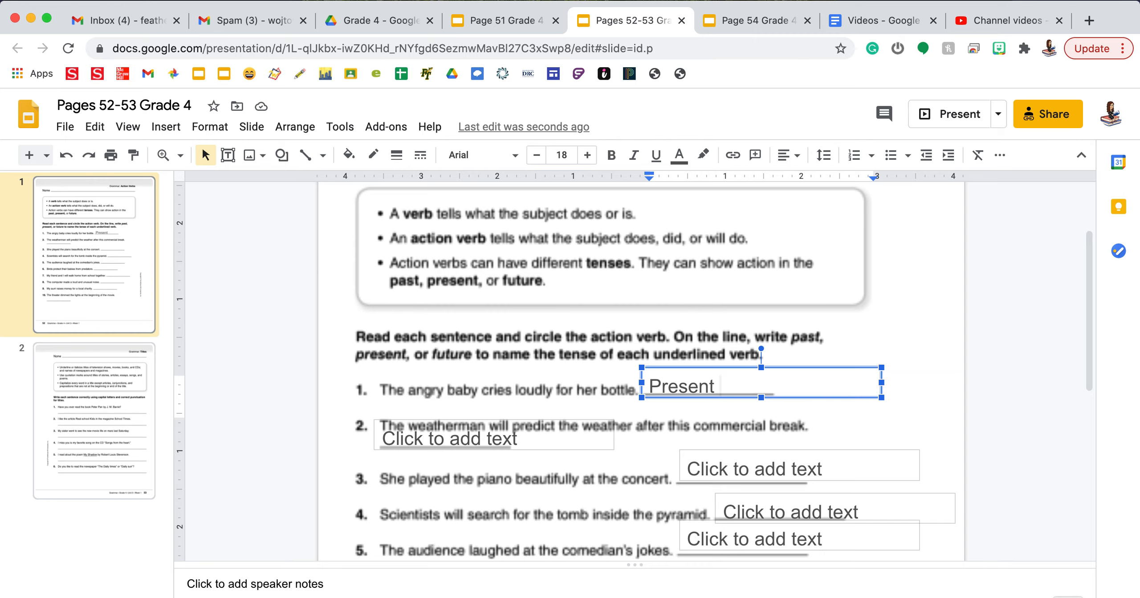
{"action": "left_click", "coordinate": [720, 386]}
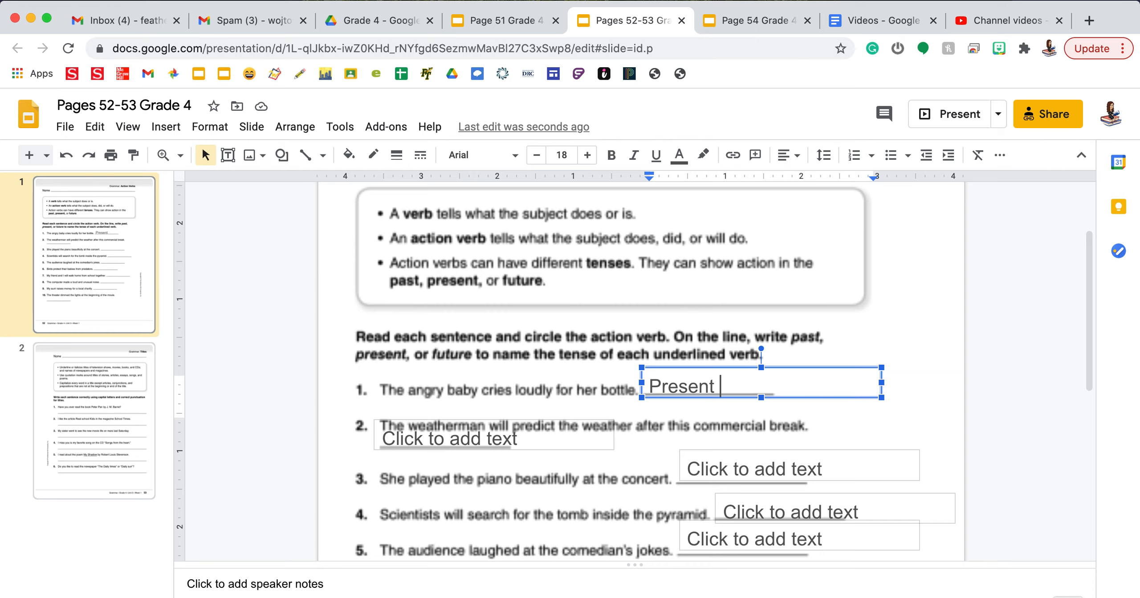
{"action": "mouse_move", "coordinate": [430, 393]}
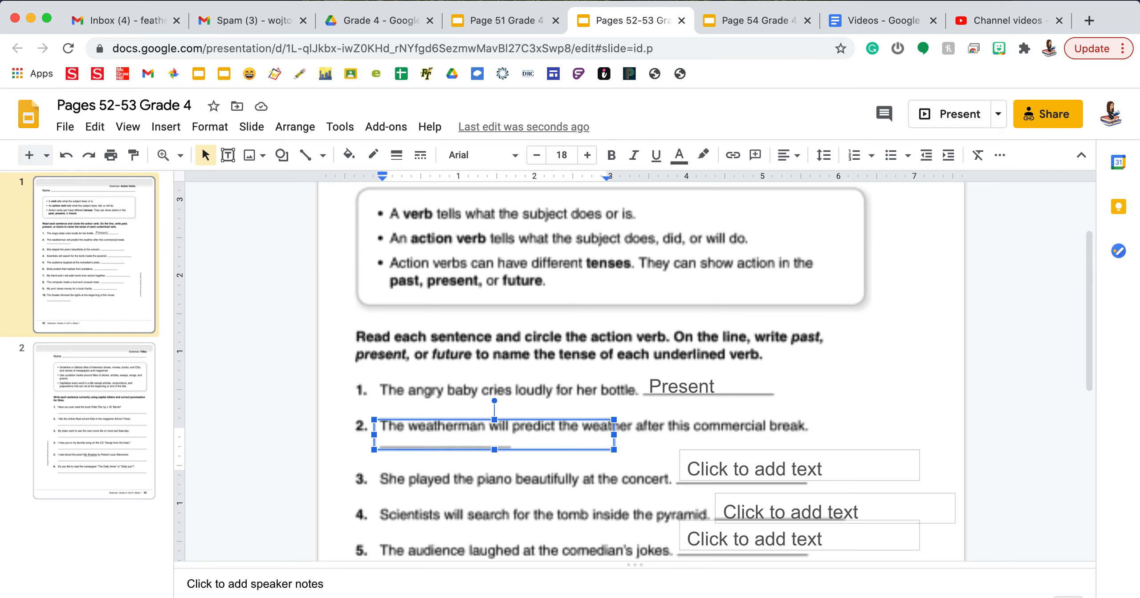
{"action": "type", "text": "future"}
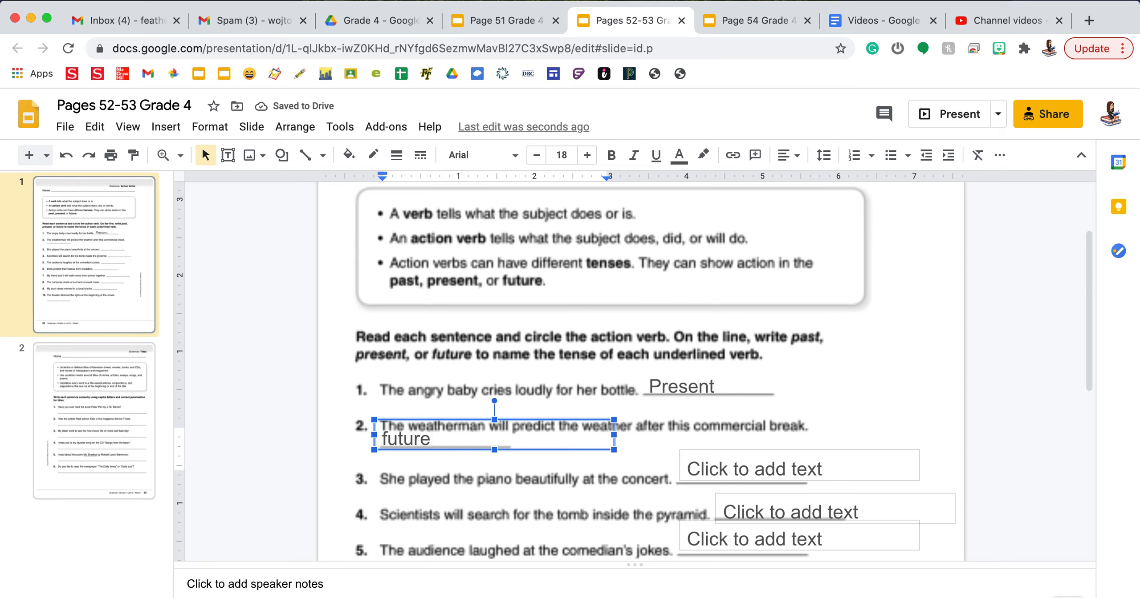
{"action": "mouse_move", "coordinate": [293, 424]}
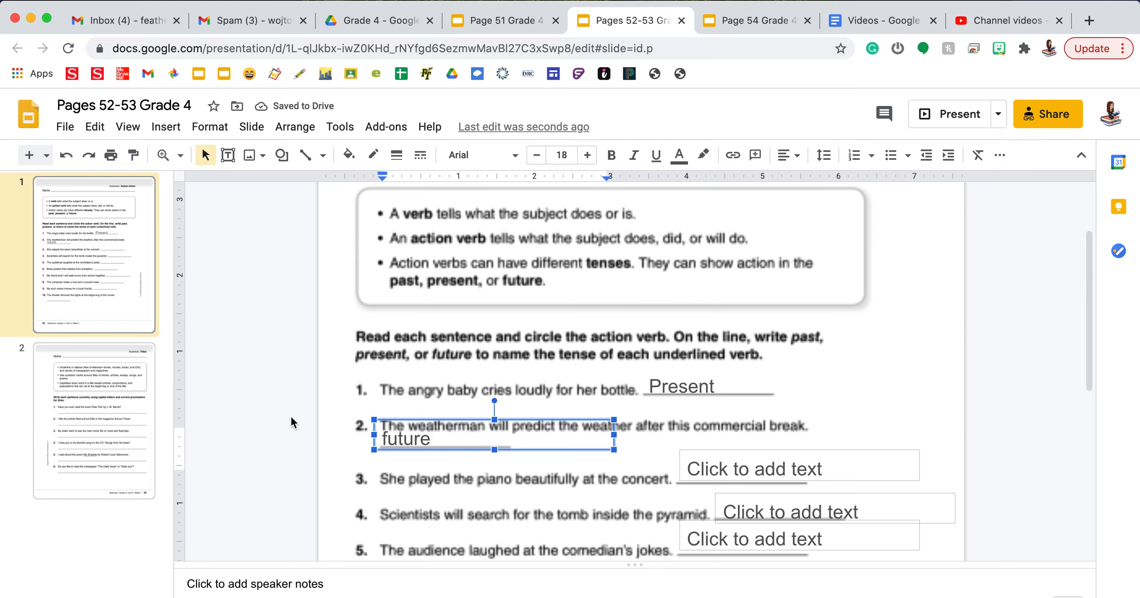
{"action": "mouse_move", "coordinate": [100, 423]}
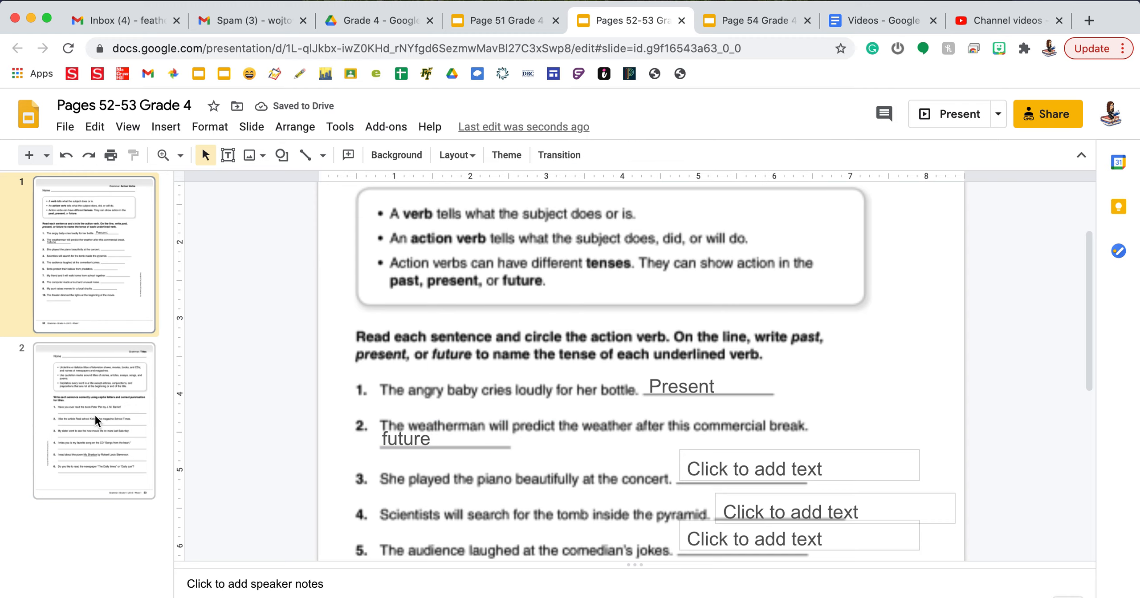
Step: Select slide 2, the titles capitalization and punctuation worksheet, in the filmstrip
{"action": "left_click", "coordinate": [94, 421]}
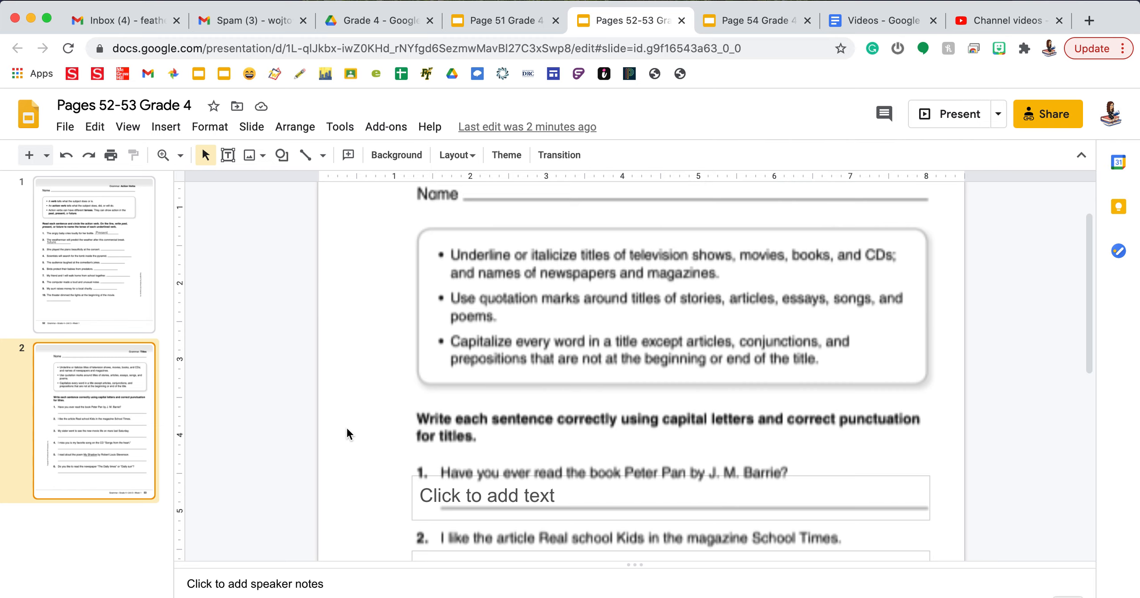
{"action": "scroll", "scroll_direction": "down", "scroll_amount": 3}
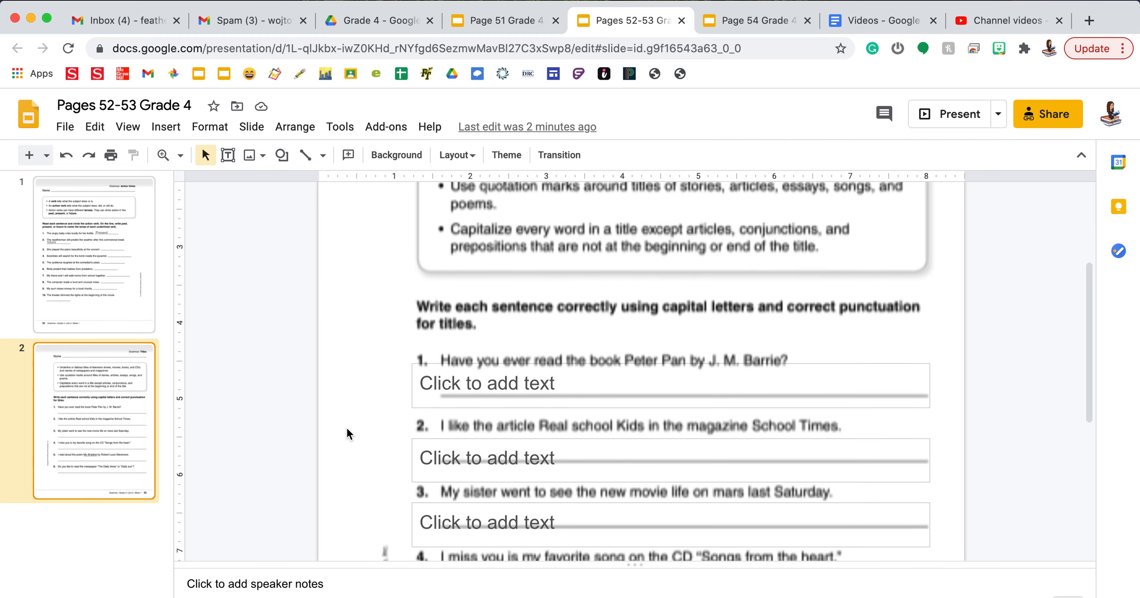
{"action": "scroll", "scroll_direction": "down", "scroll_amount": 3}
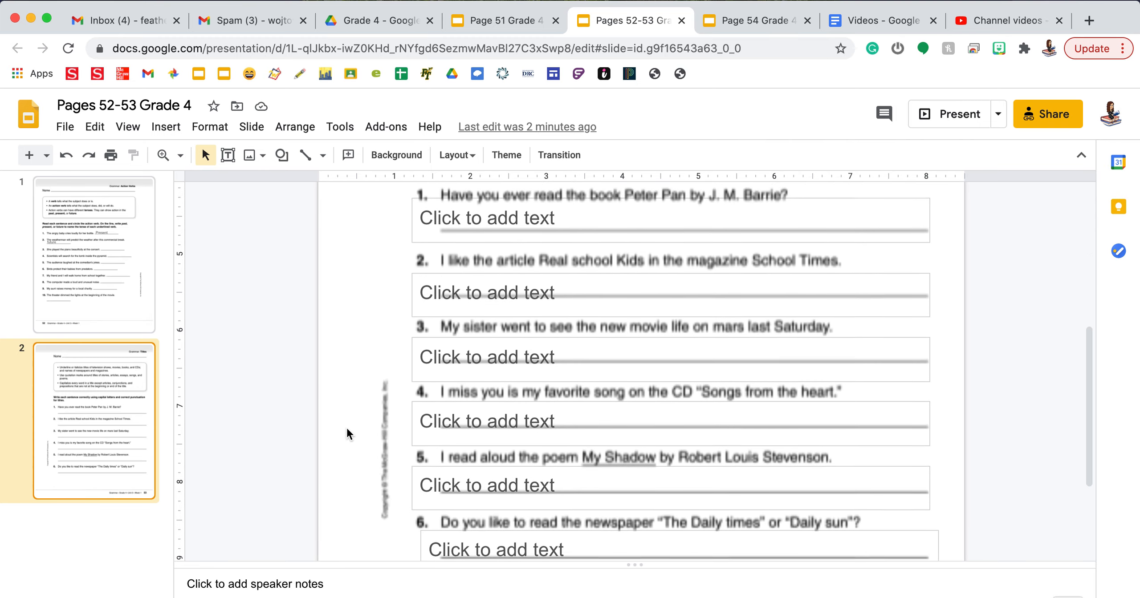
{"action": "scroll", "scroll_direction": "up", "scroll_amount": 3}
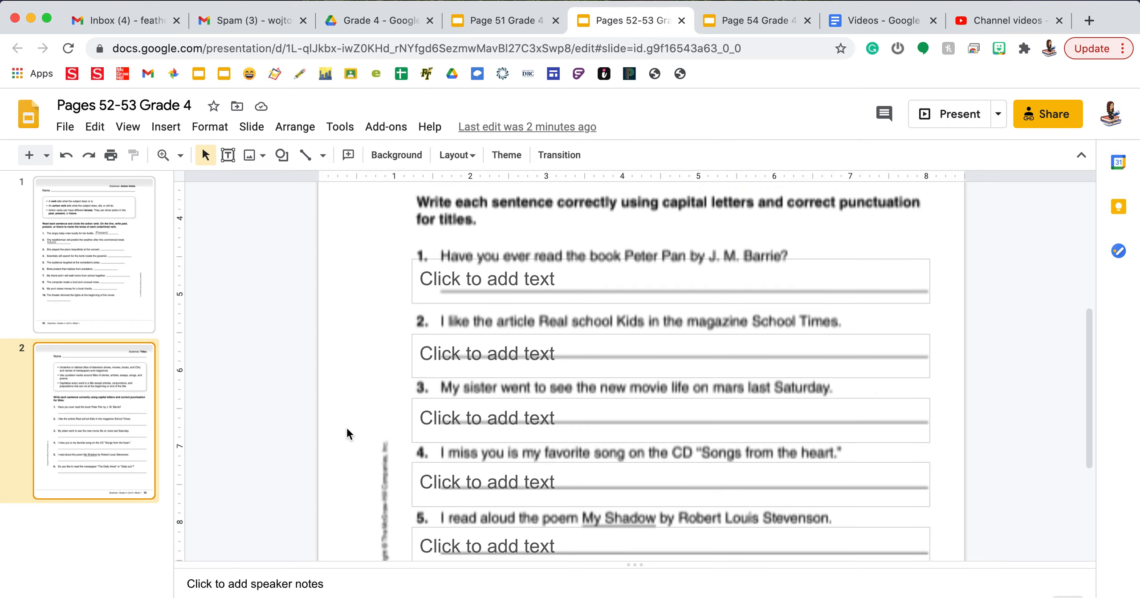
{"action": "mouse_move", "coordinate": [642, 162]}
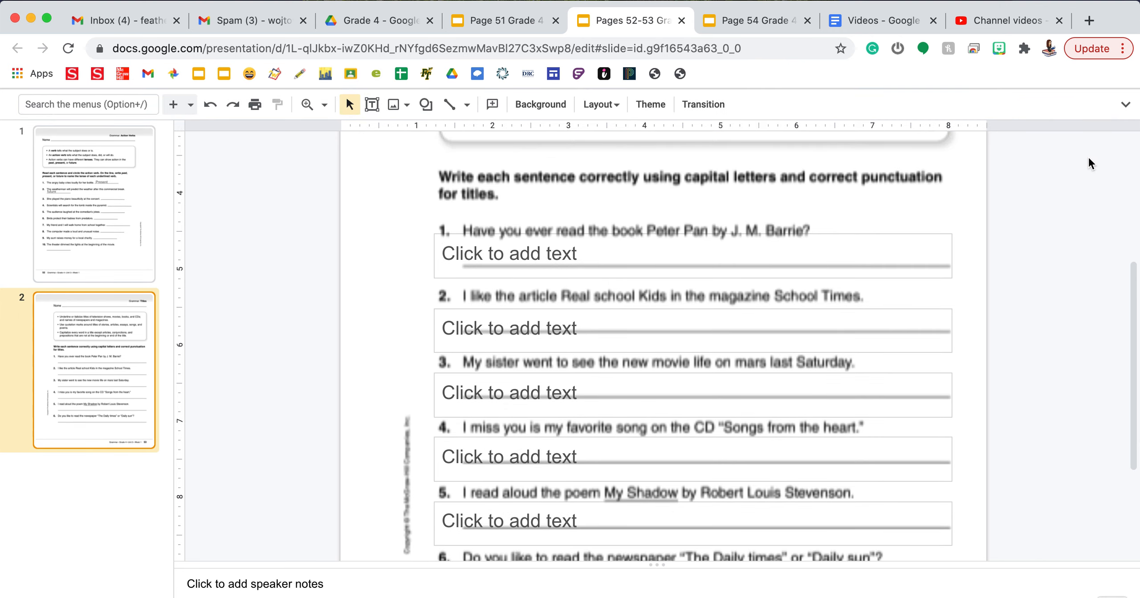
Step: Restore the hidden menus, open Format, and activate sentence 1's answer box
{"action": "left_click", "coordinate": [1123, 112]}
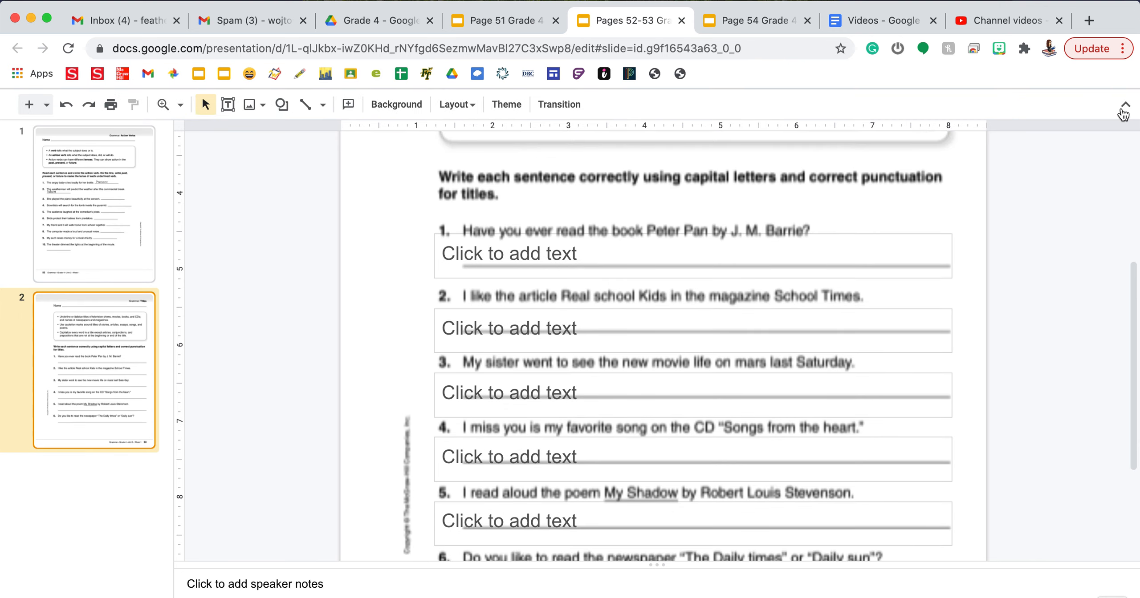
{"action": "left_click", "coordinate": [1122, 114]}
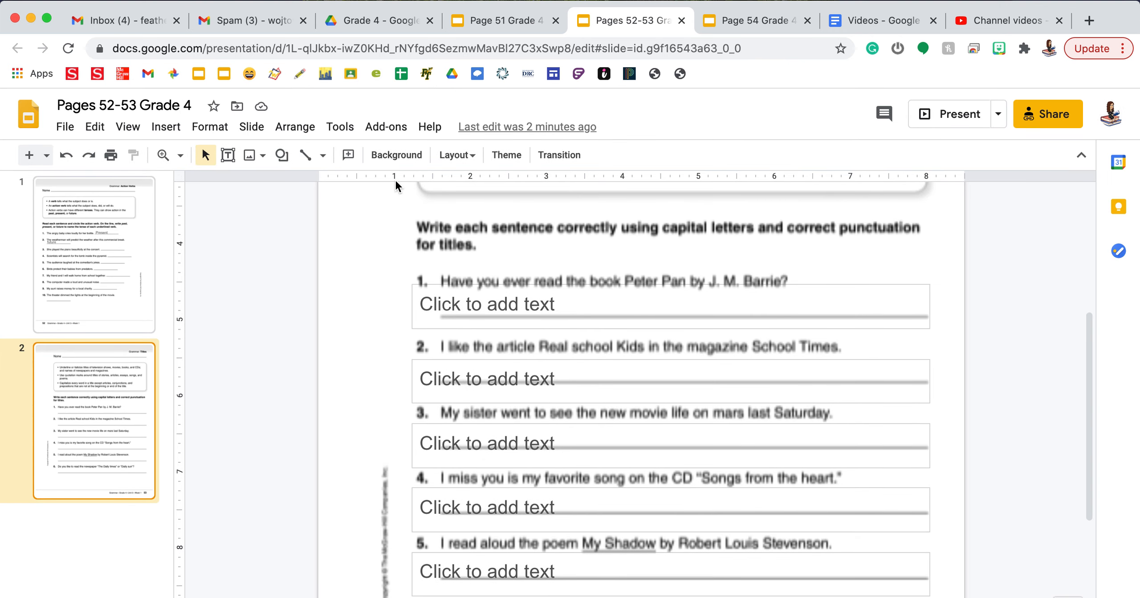
{"action": "mouse_move", "coordinate": [434, 194]}
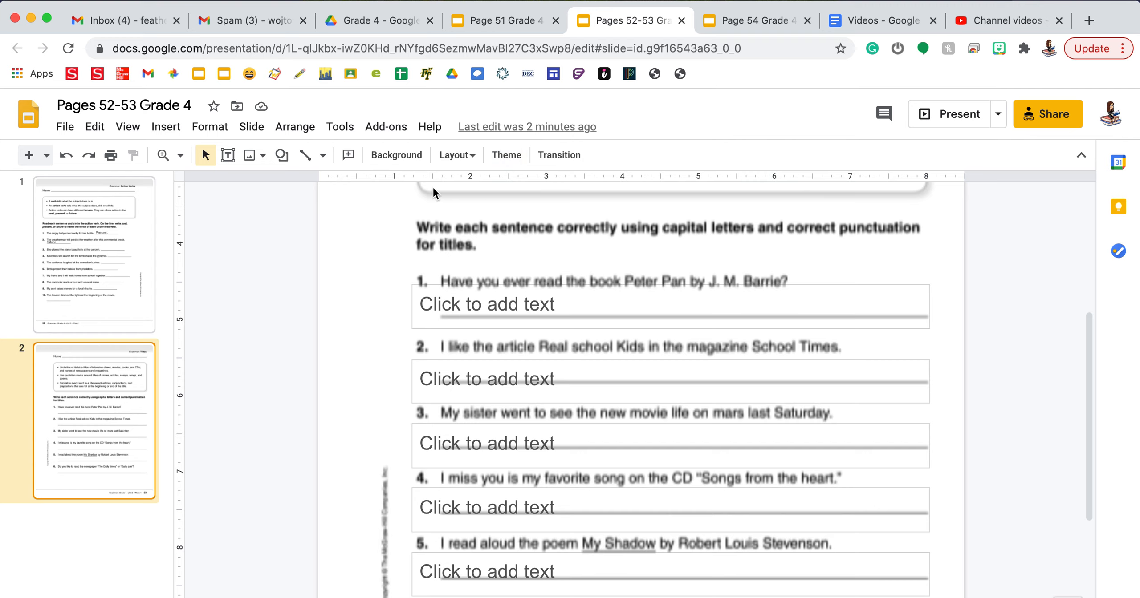
{"action": "mouse_move", "coordinate": [209, 127]}
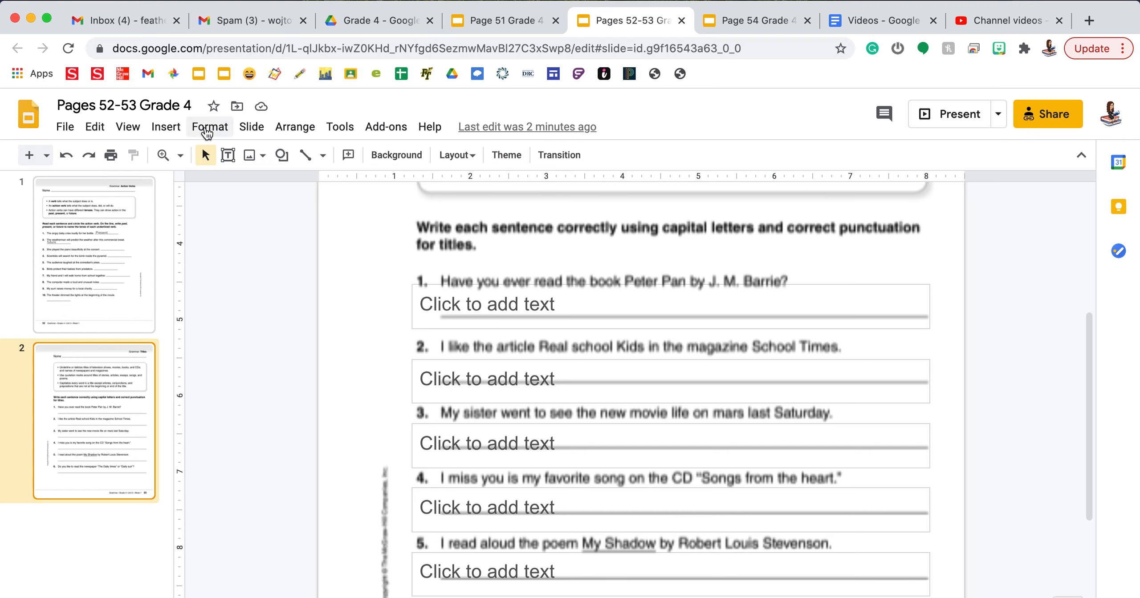
{"action": "left_click", "coordinate": [210, 127]}
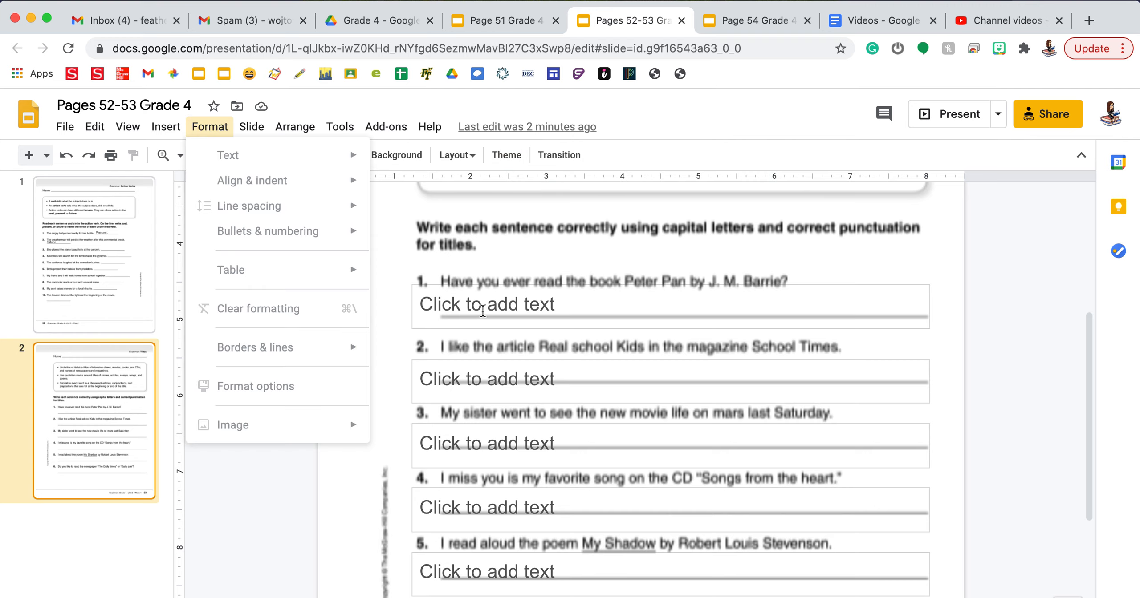
{"action": "left_click", "coordinate": [669, 305]}
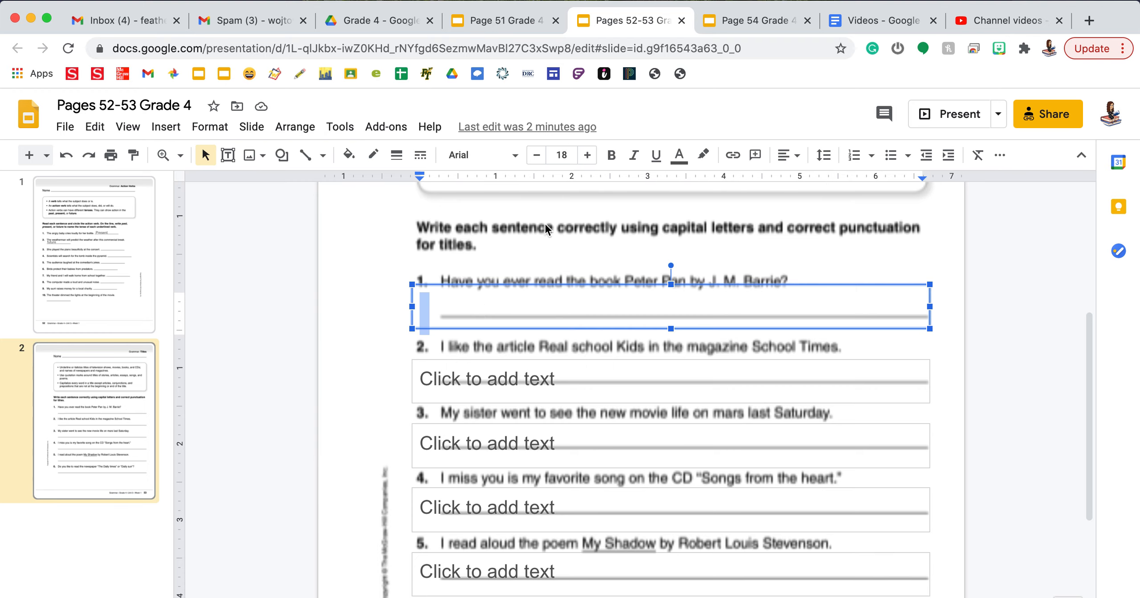
{"action": "mouse_move", "coordinate": [210, 127]}
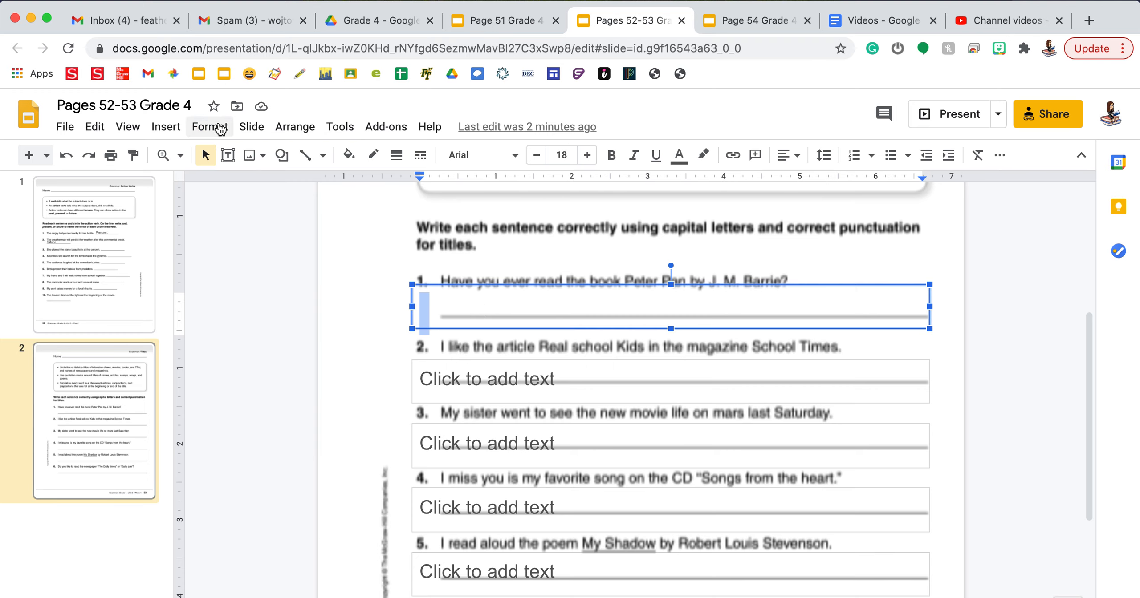
{"action": "mouse_move", "coordinate": [598, 197]}
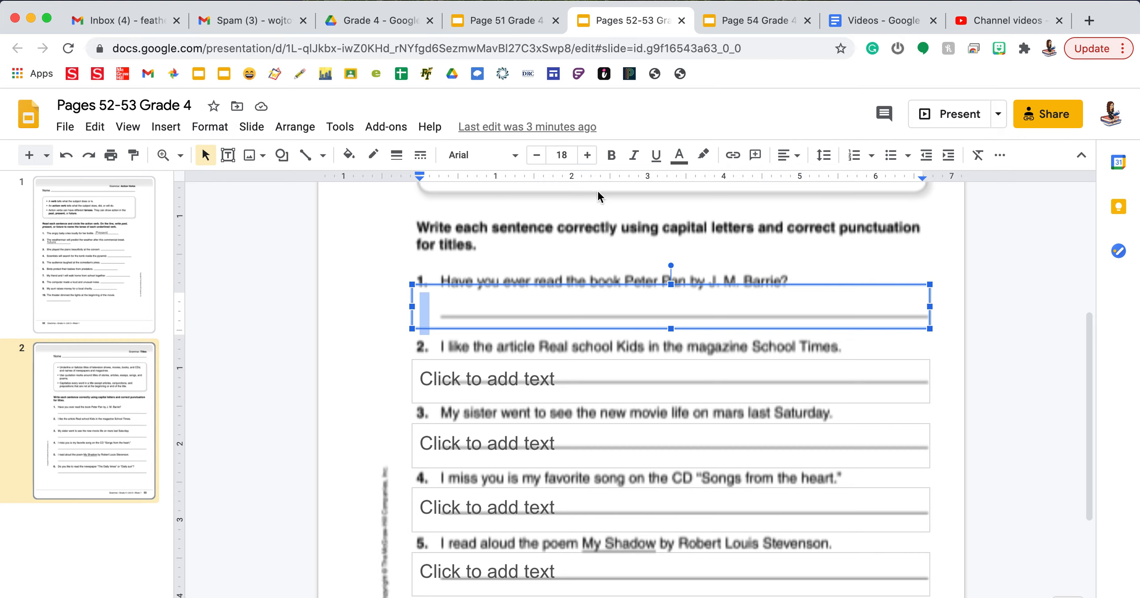
{"action": "mouse_move", "coordinate": [633, 155]}
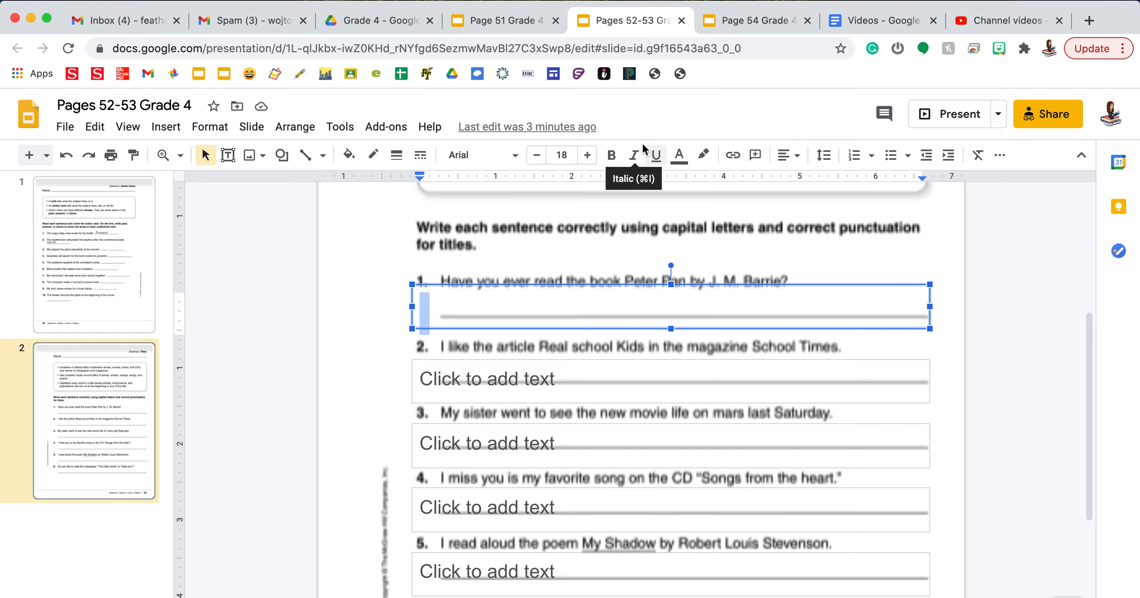
{"action": "mouse_move", "coordinate": [633, 155]}
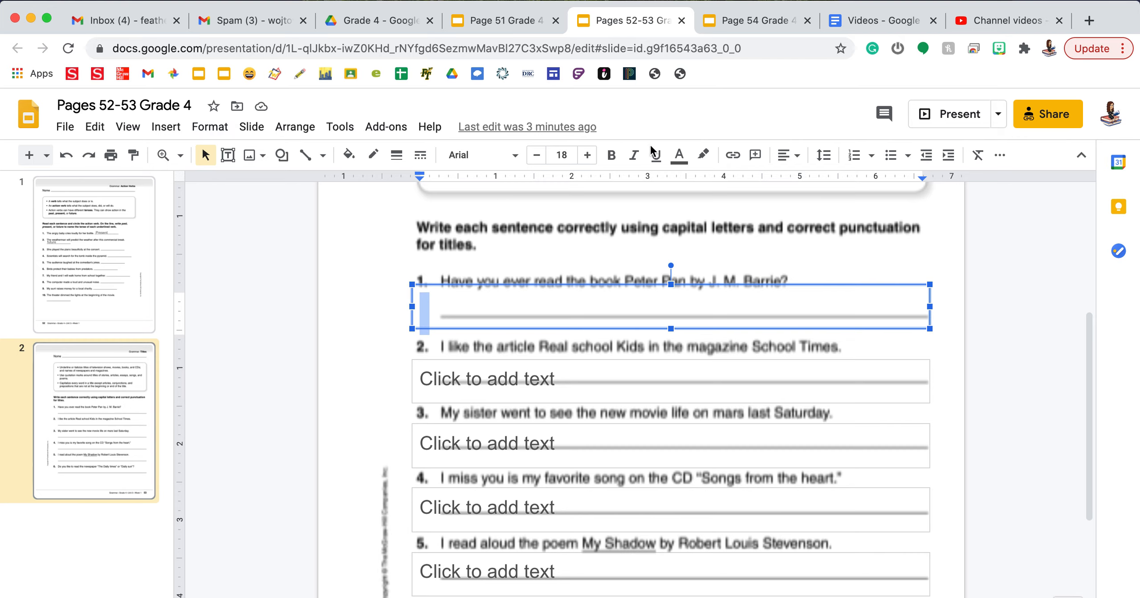
Step: Type 'Have you ever read the book Peter Pan by J.M. Barrie?' with Peter Pan underlined
{"action": "left_click", "coordinate": [509, 305]}
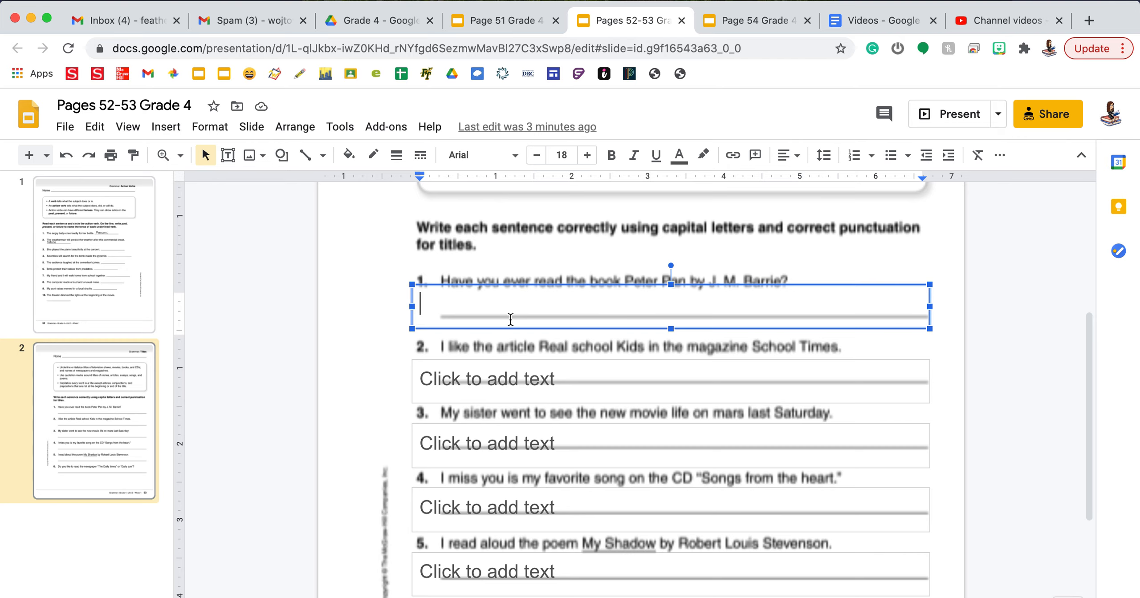
{"action": "type", "text": "Have"}
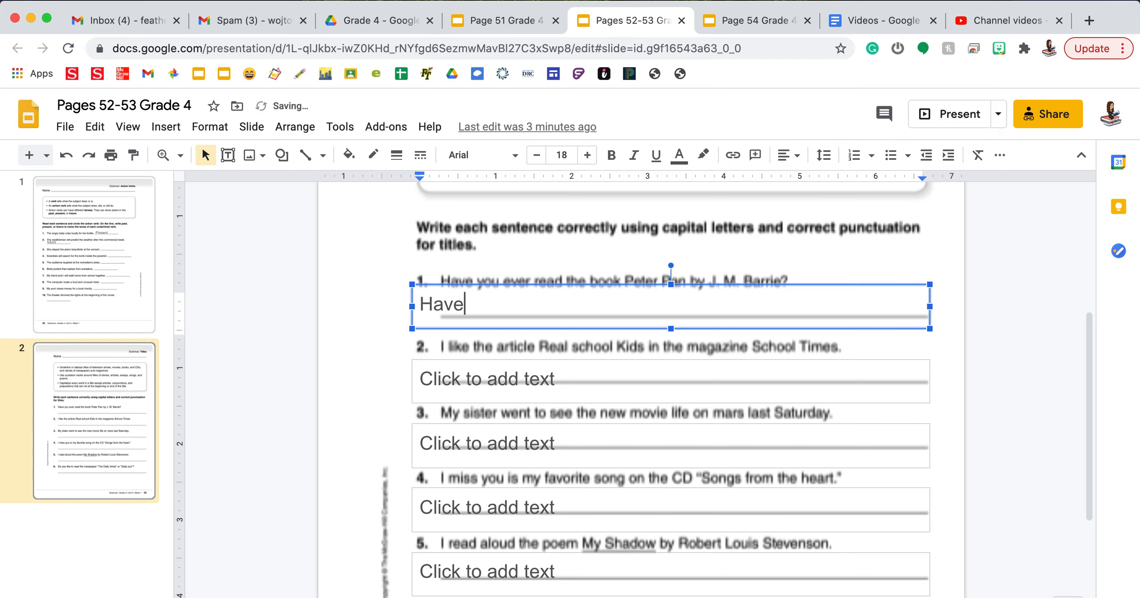
{"action": "type", "text": "you ever read"}
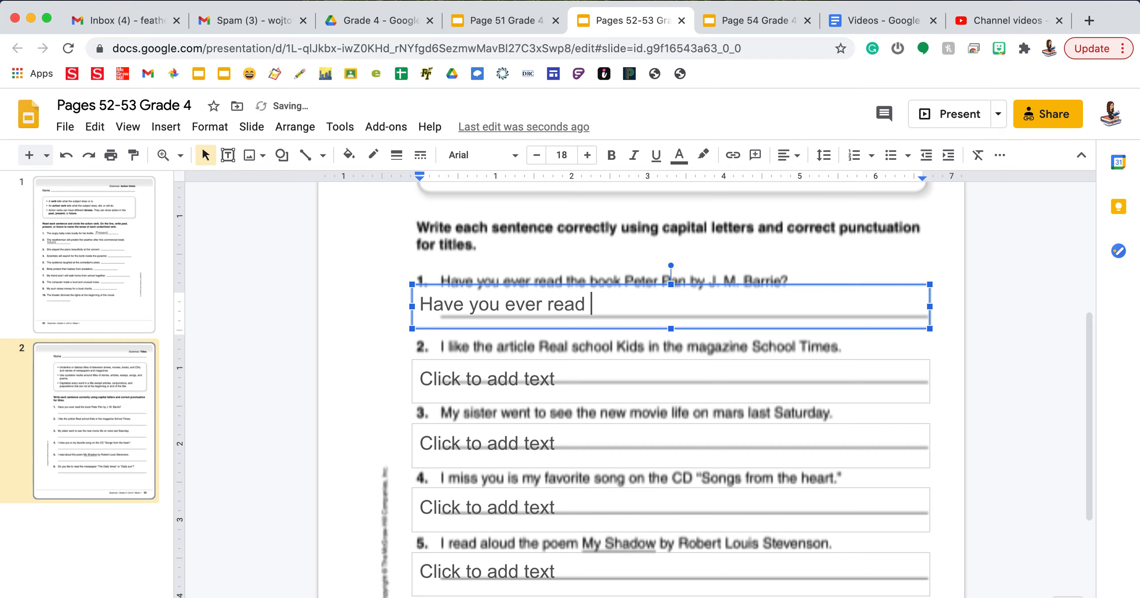
{"action": "type", "text": "the book"}
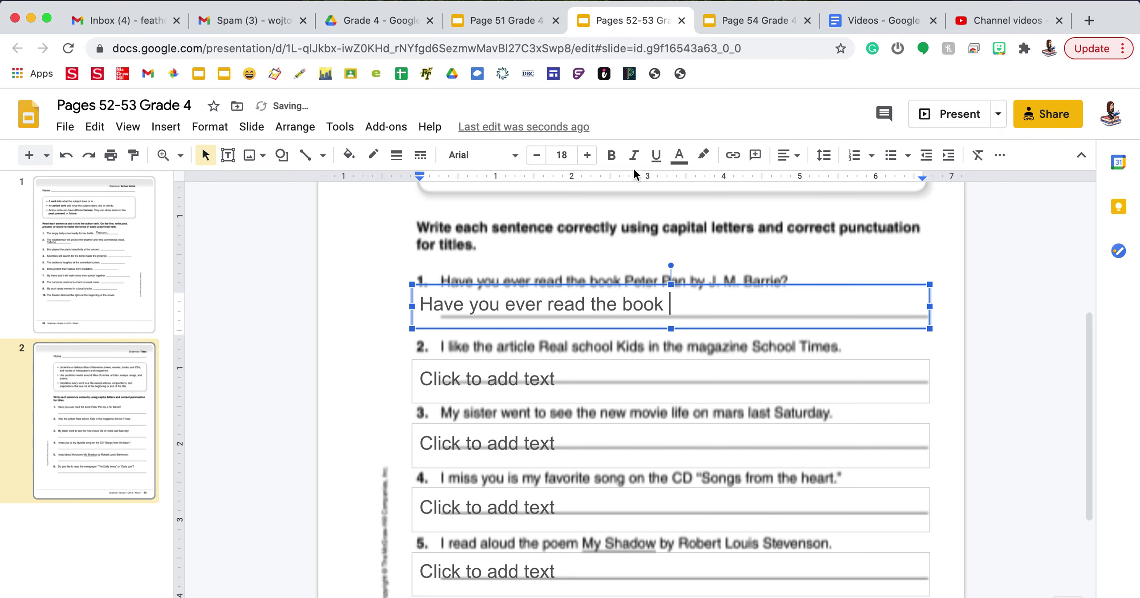
{"action": "mouse_move", "coordinate": [633, 155]}
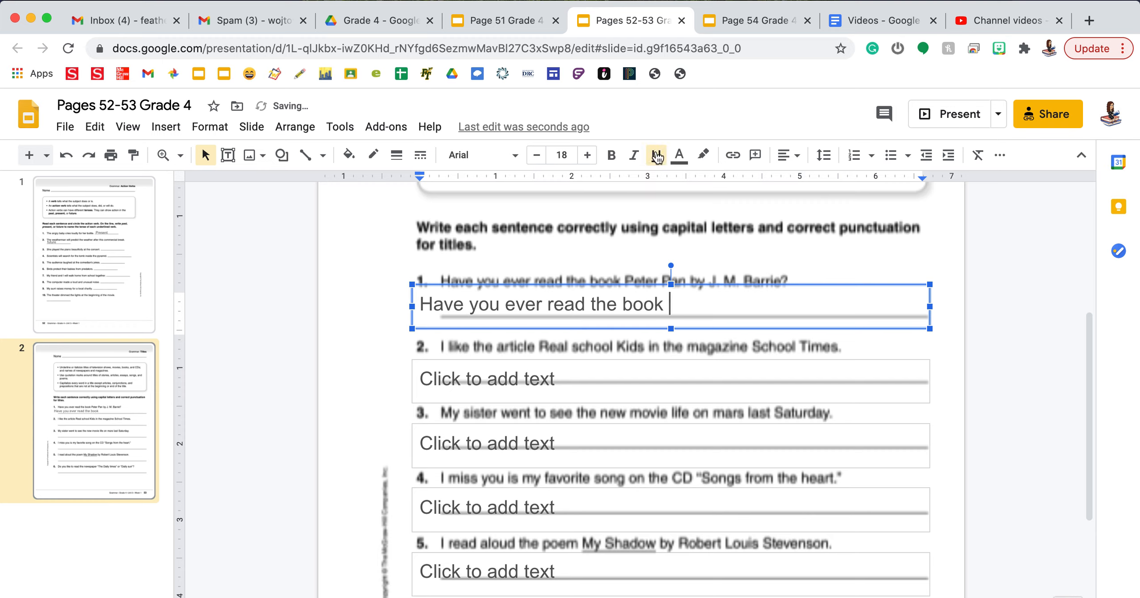
{"action": "type", "text": "Peter Pan"}
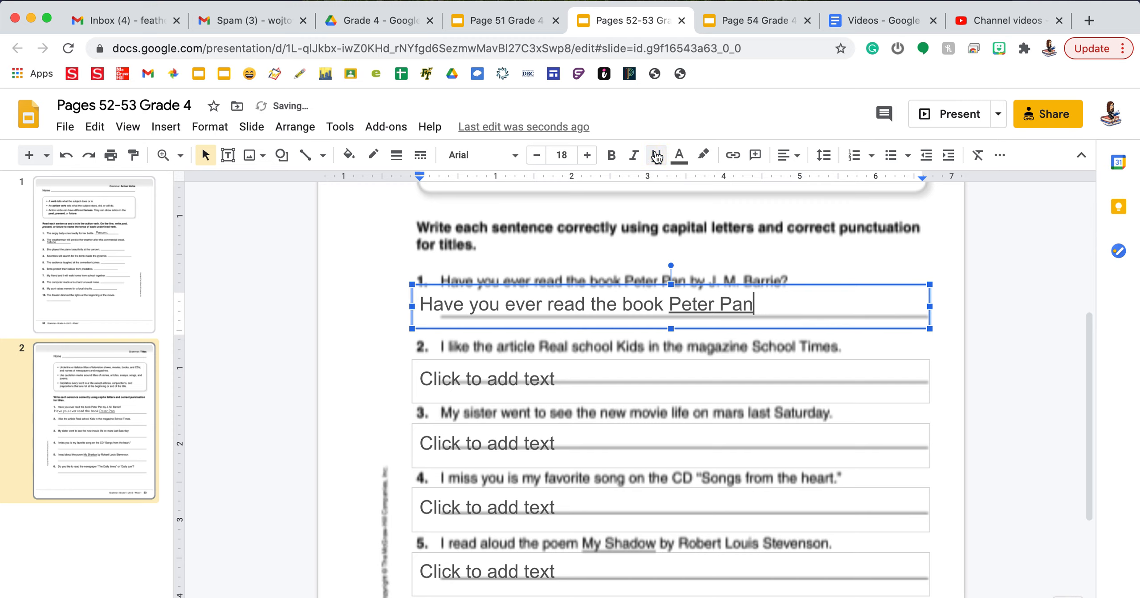
{"action": "type", "text": "by J"}
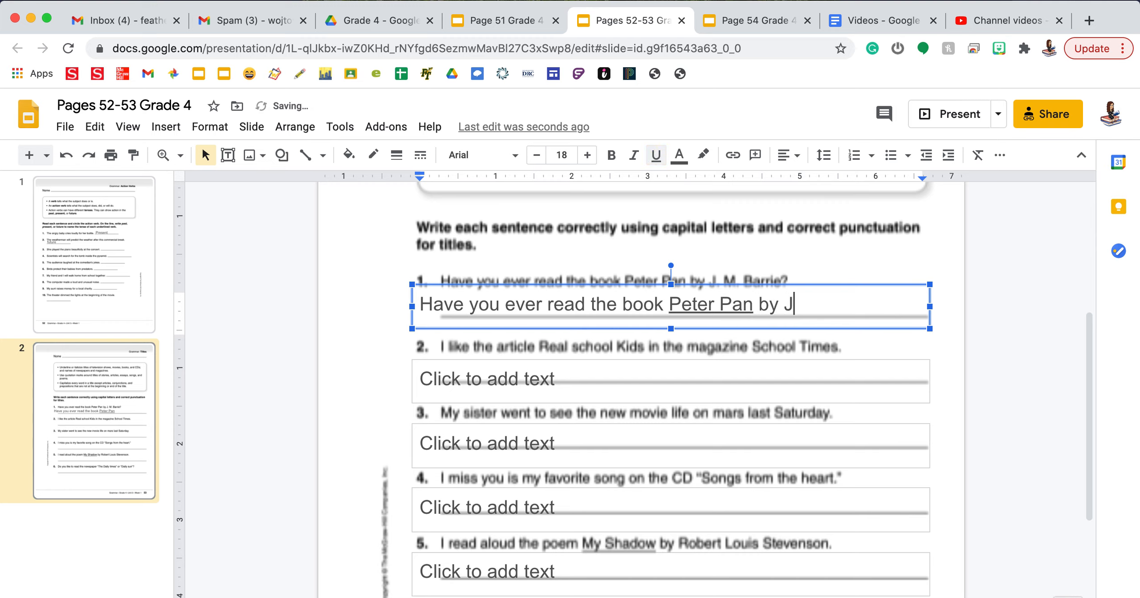
{"action": "type", "text": ".M. B"}
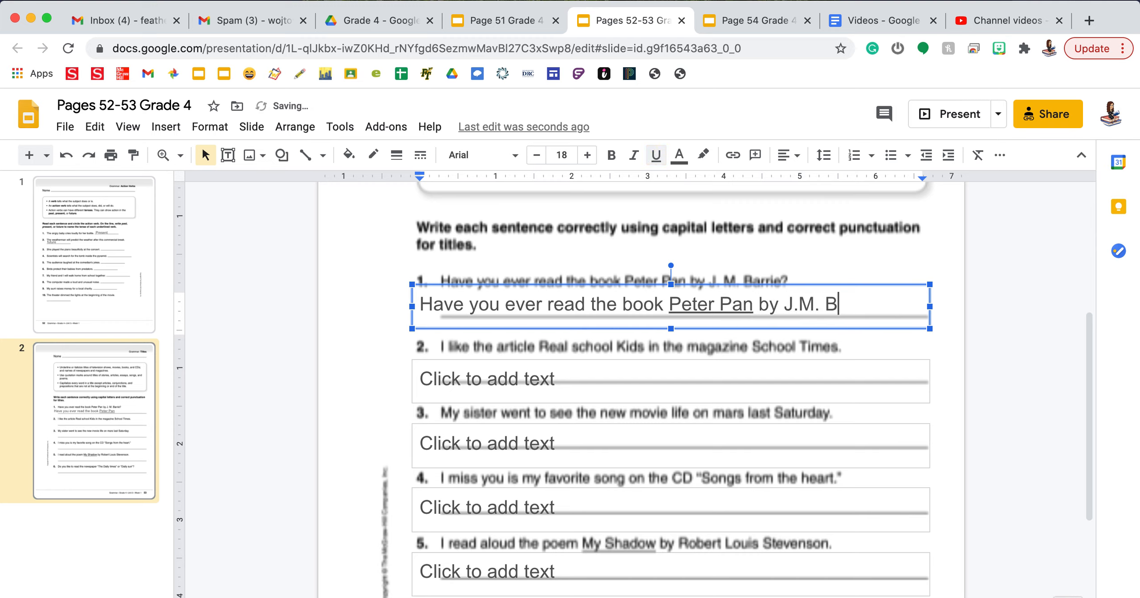
{"action": "type", "text": "arrie?"}
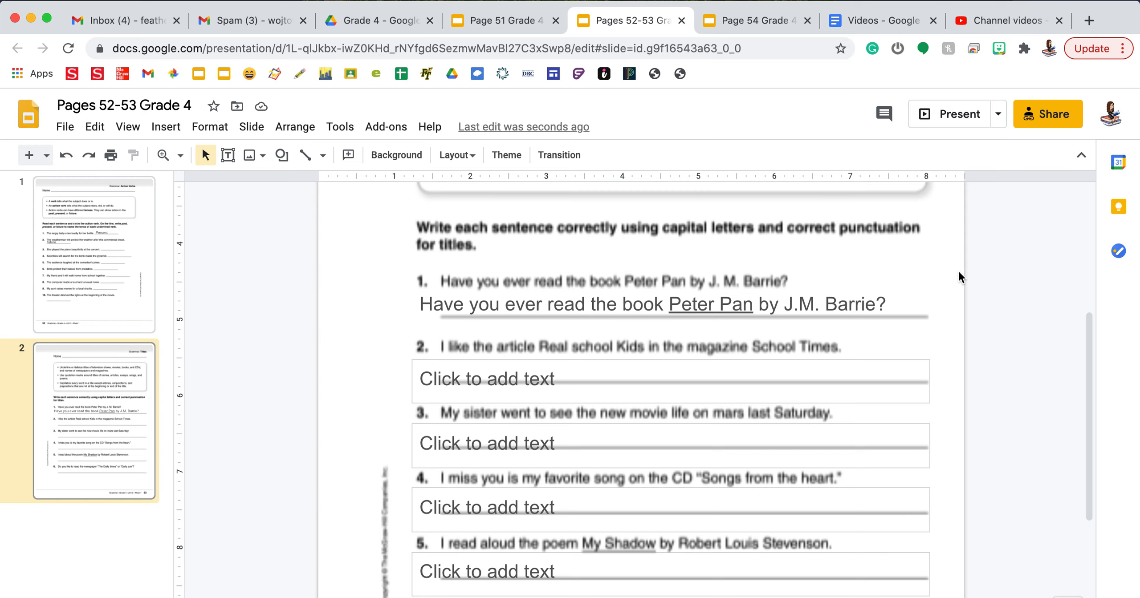
Step: Scroll down the slide to bring sentence 2's answer box into view
{"action": "scroll", "scroll_direction": "down", "scroll_amount": 3}
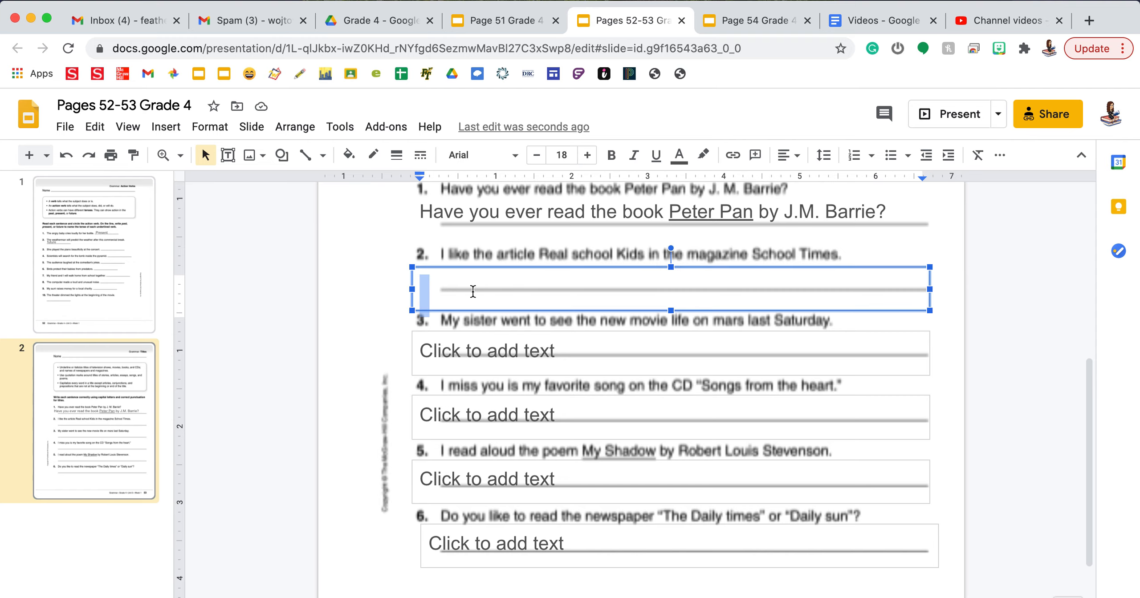
Step: Type 'I like the article "Real School Kids"' as sentence 2's answer
{"action": "type", "text": "I like the a"}
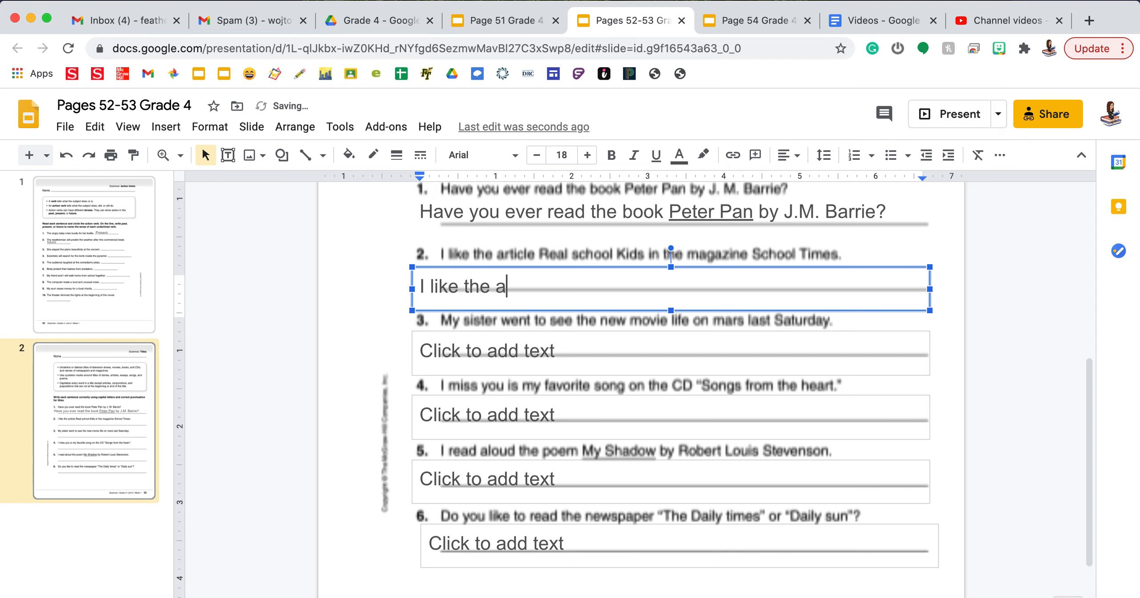
{"action": "type", "text": "rticle"}
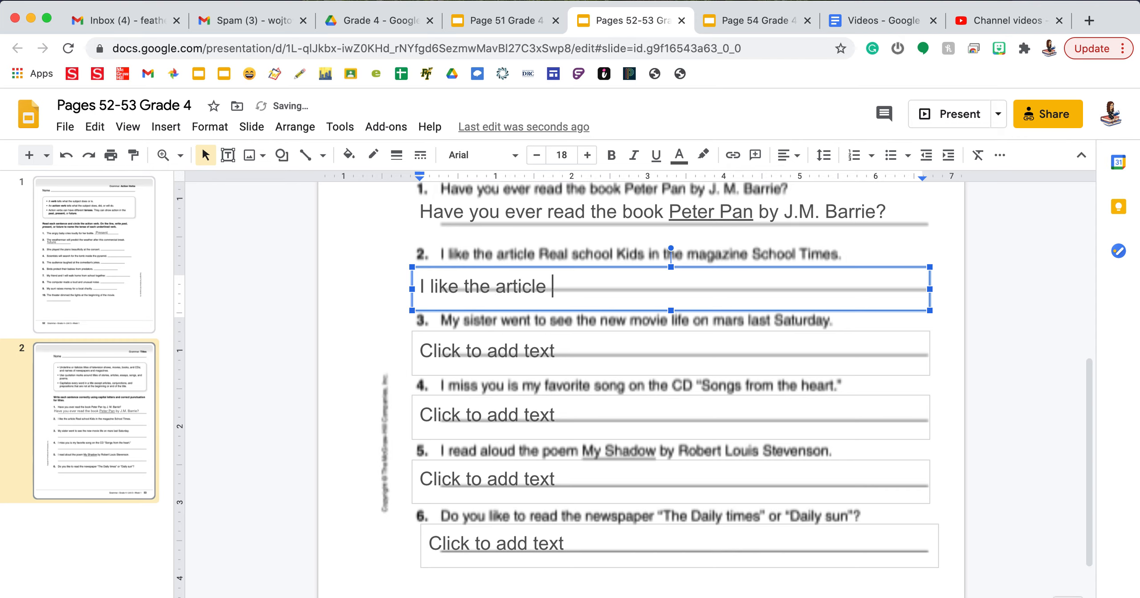
{"action": "type", "text": "\"R"}
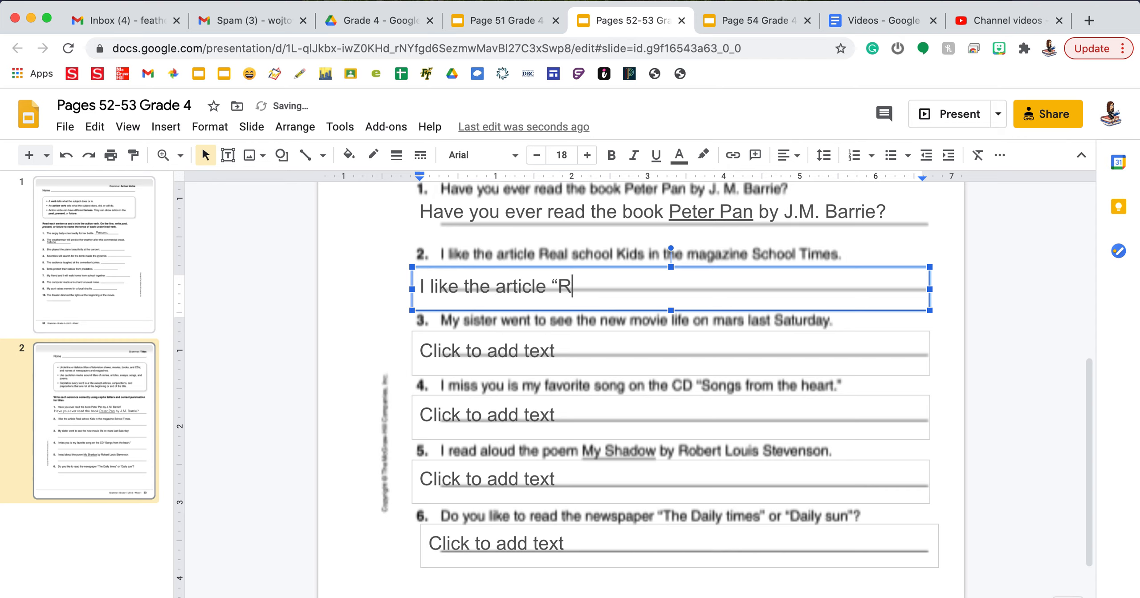
{"action": "type", "text": "eal School"}
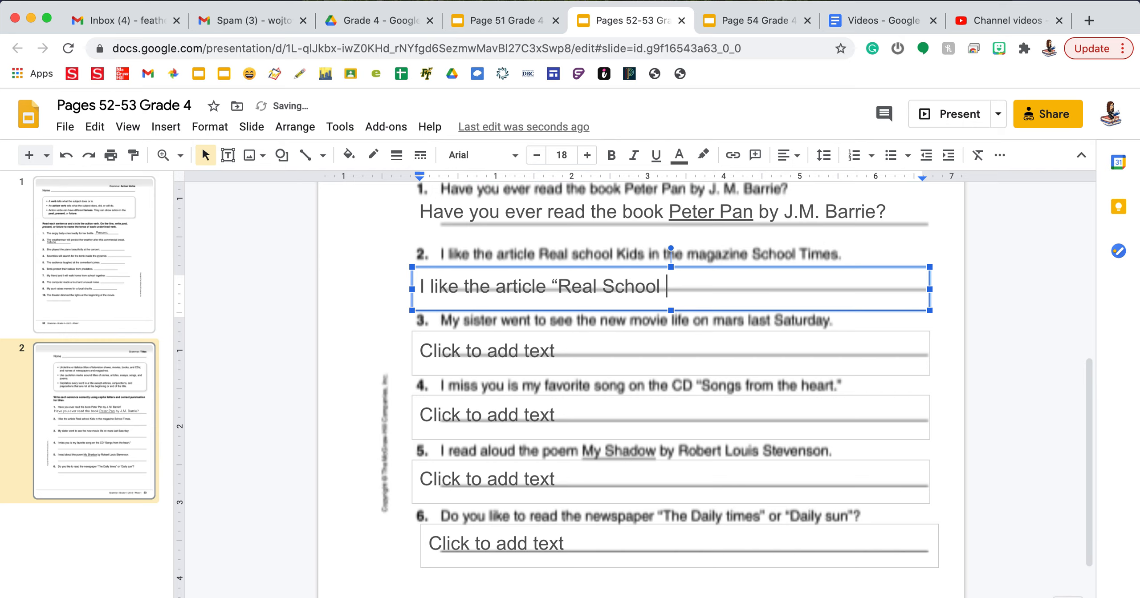
{"action": "type", "text": "Kids\""}
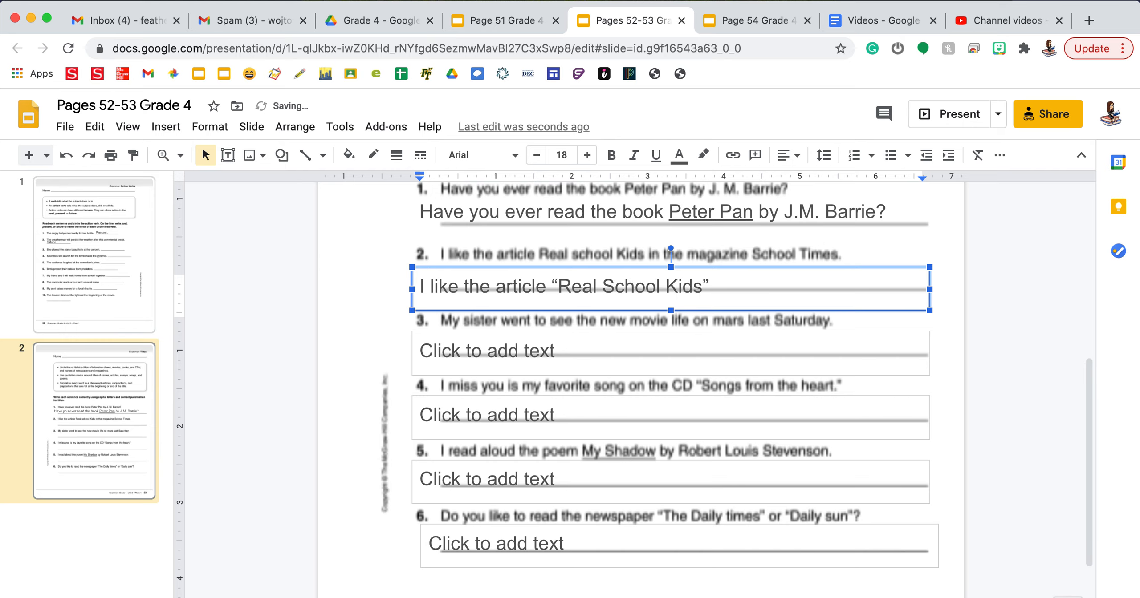
Step: Finish with 'in the magazine School Times', then switch to the Page 54 Grade 4 worksheet
{"action": "type", "text": "in th"}
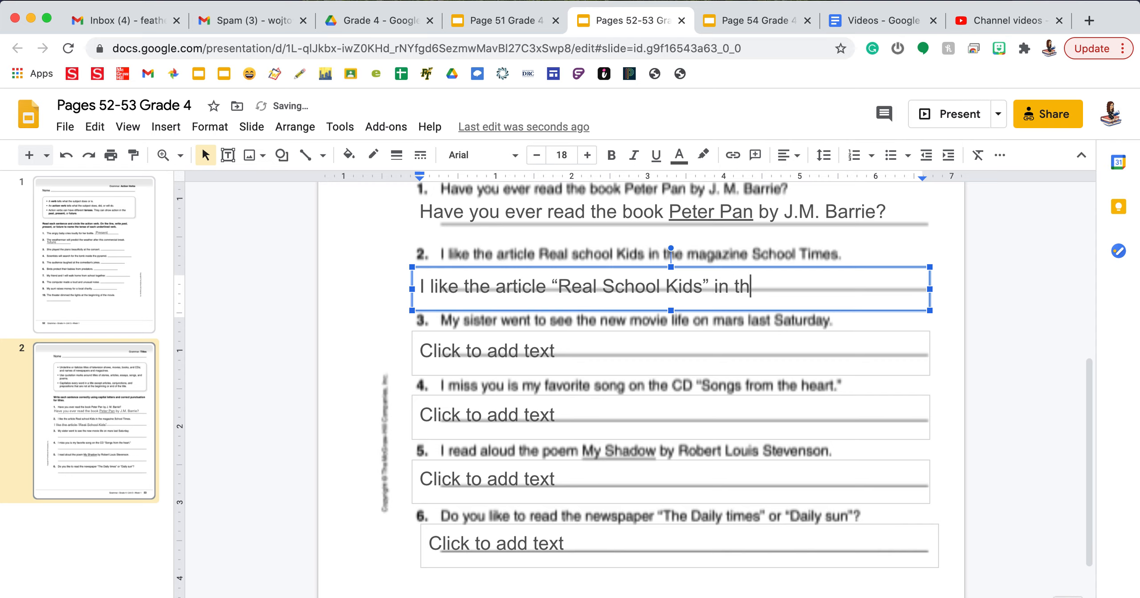
{"action": "type", "text": "e magazine"}
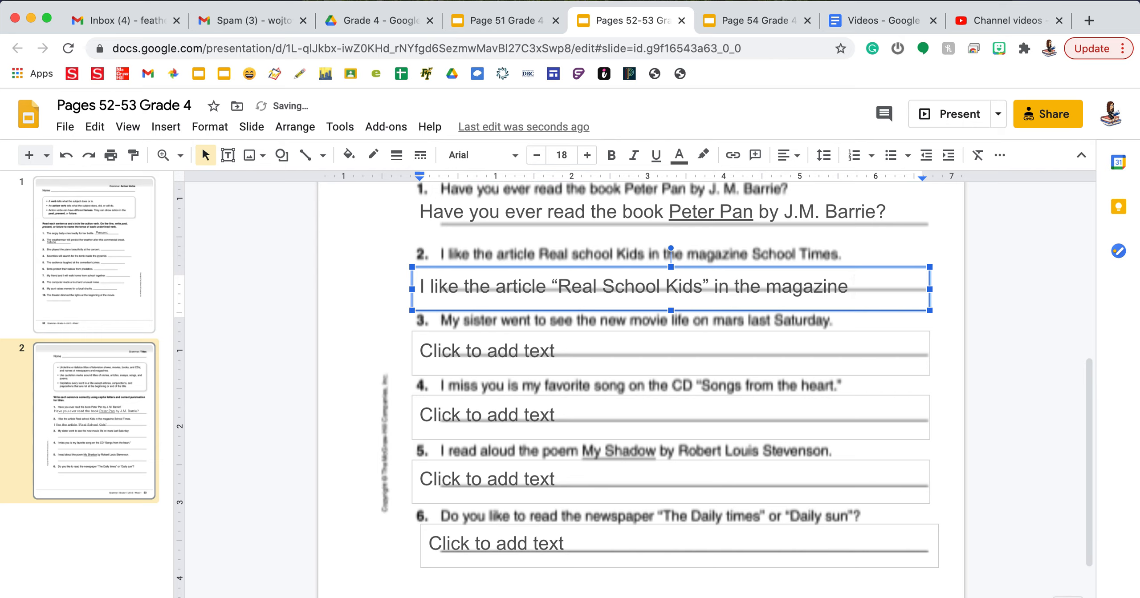
{"action": "mouse_move", "coordinate": [621, 107]}
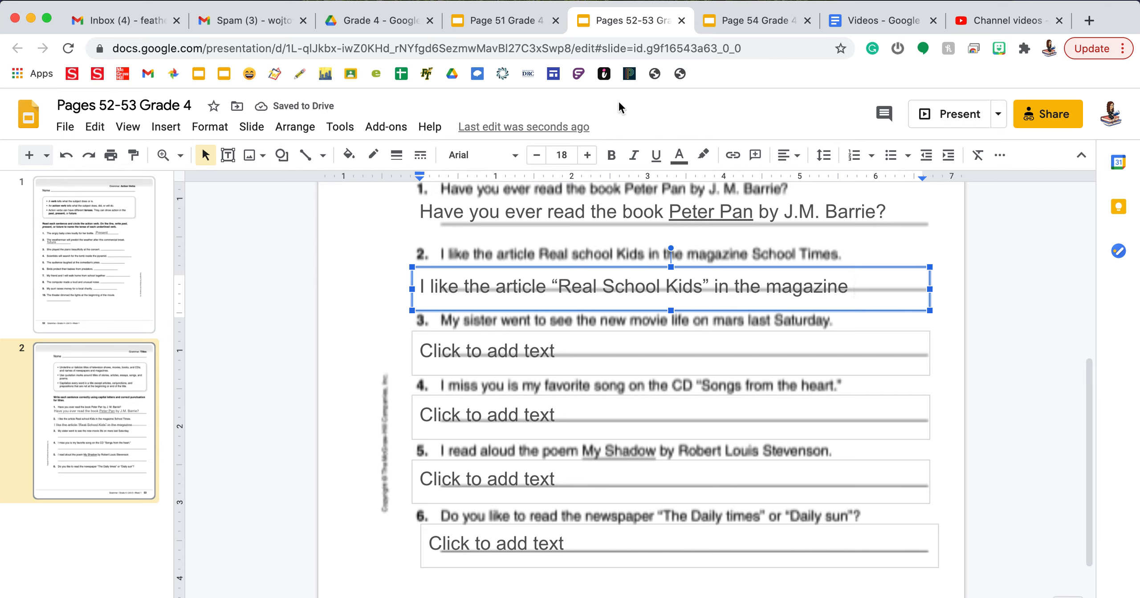
{"action": "mouse_move", "coordinate": [655, 155]}
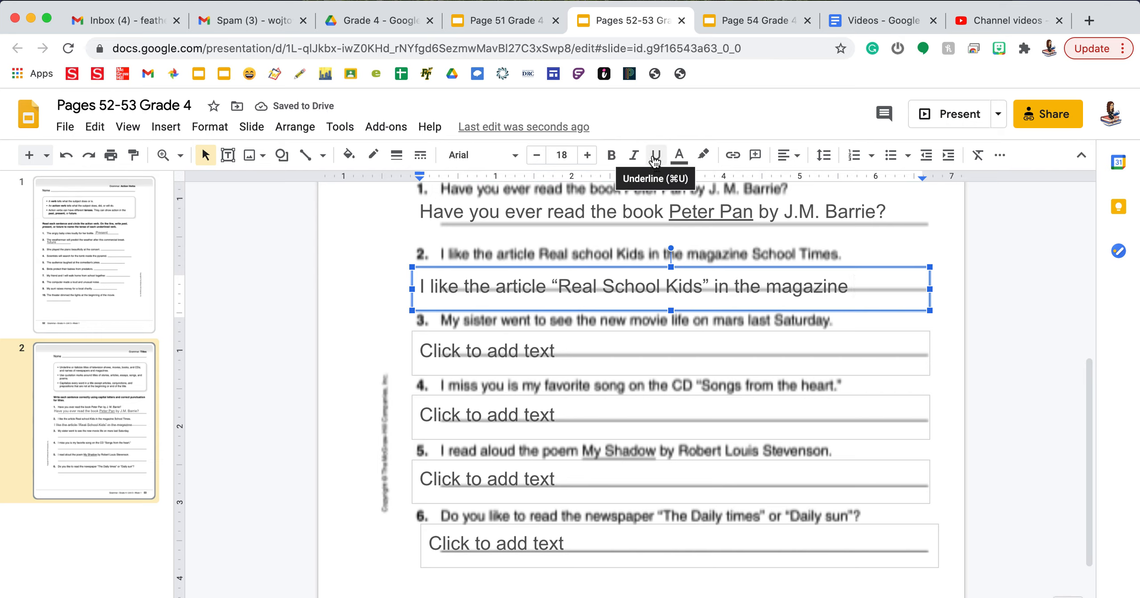
{"action": "type", "text": "School"}
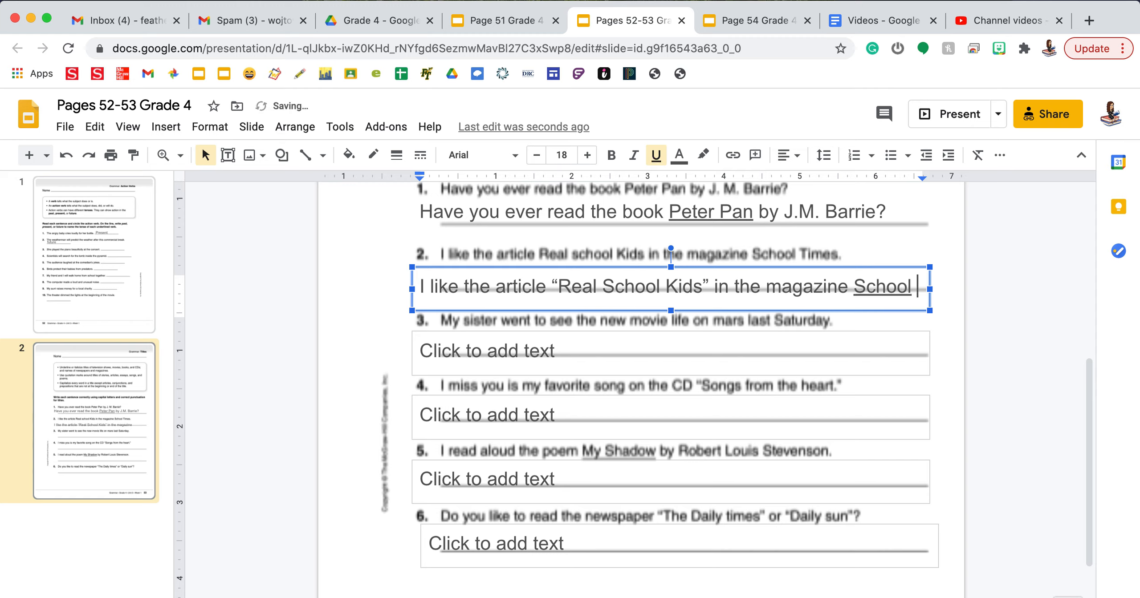
{"action": "type", "text": "Times."}
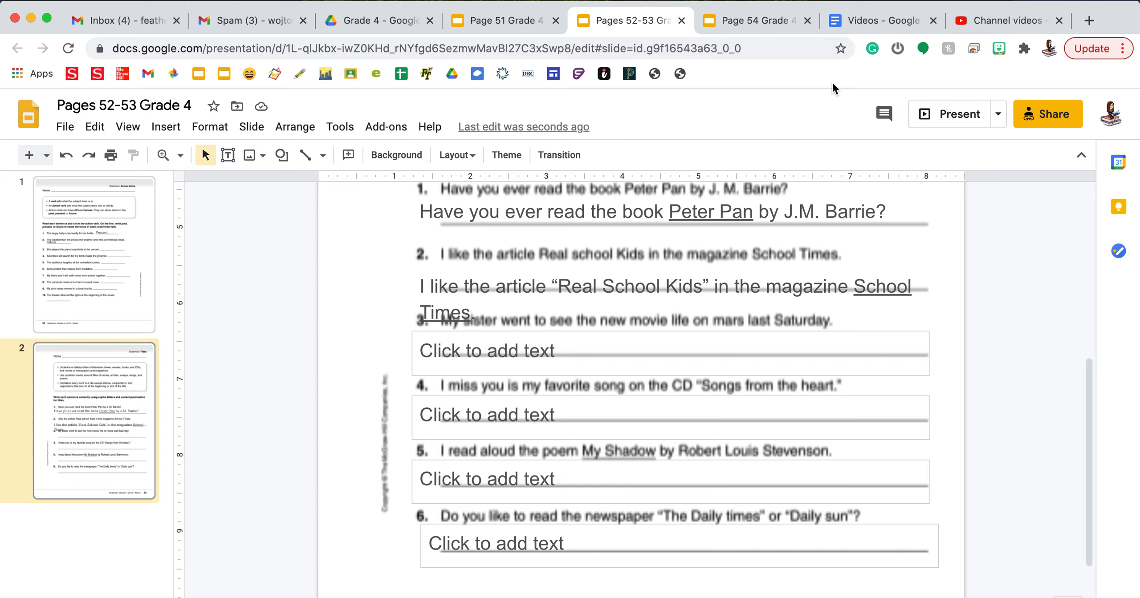
{"action": "left_click", "coordinate": [756, 20]}
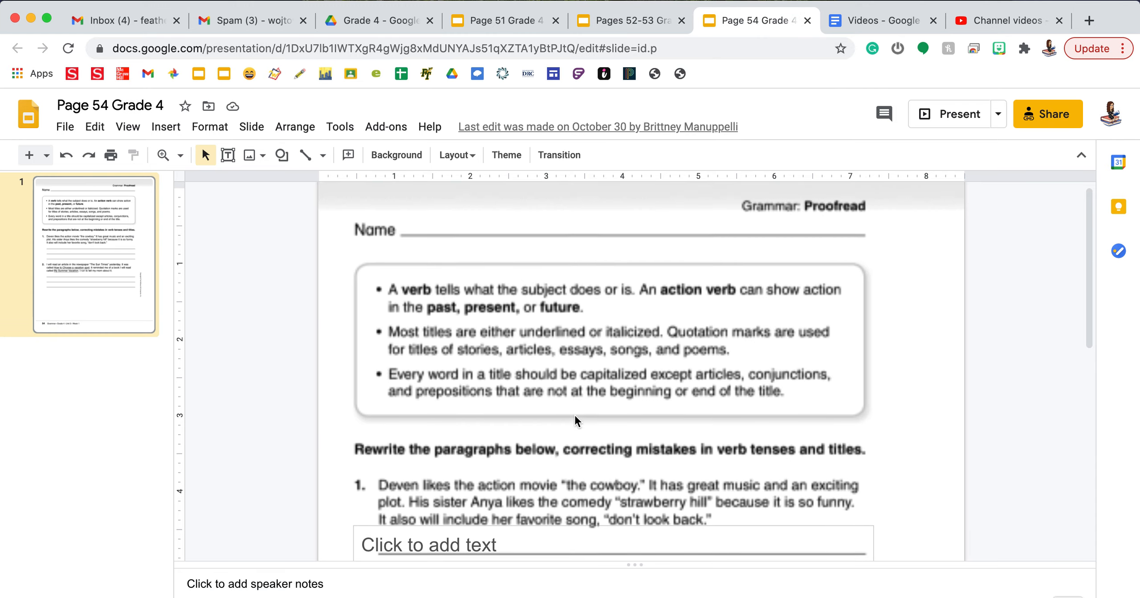
{"action": "scroll", "scroll_direction": "down", "scroll_amount": 3}
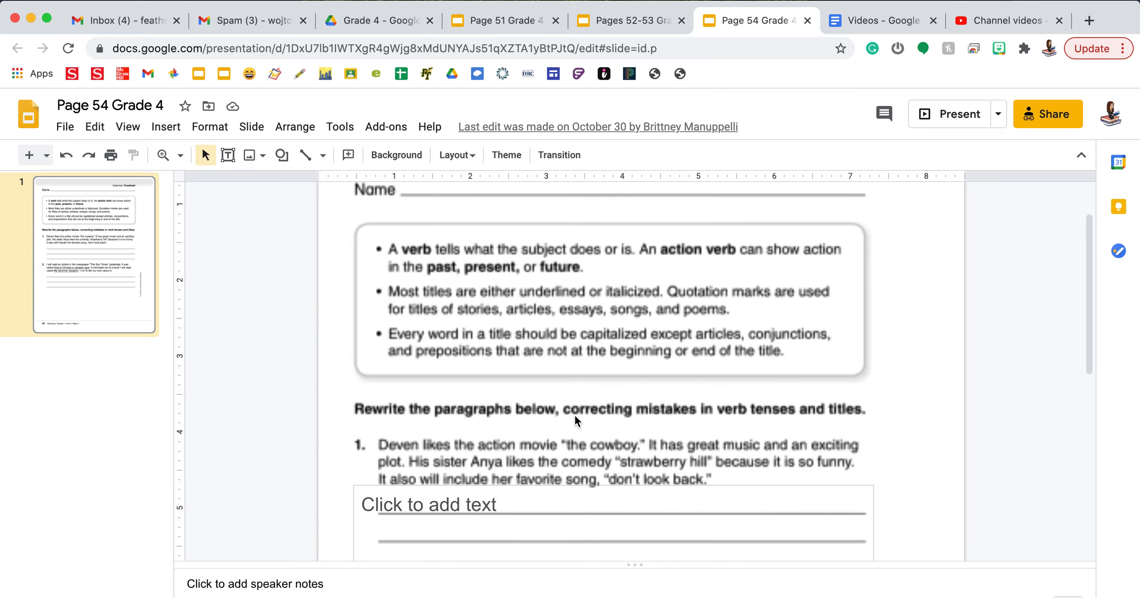
{"action": "mouse_move", "coordinate": [513, 273]}
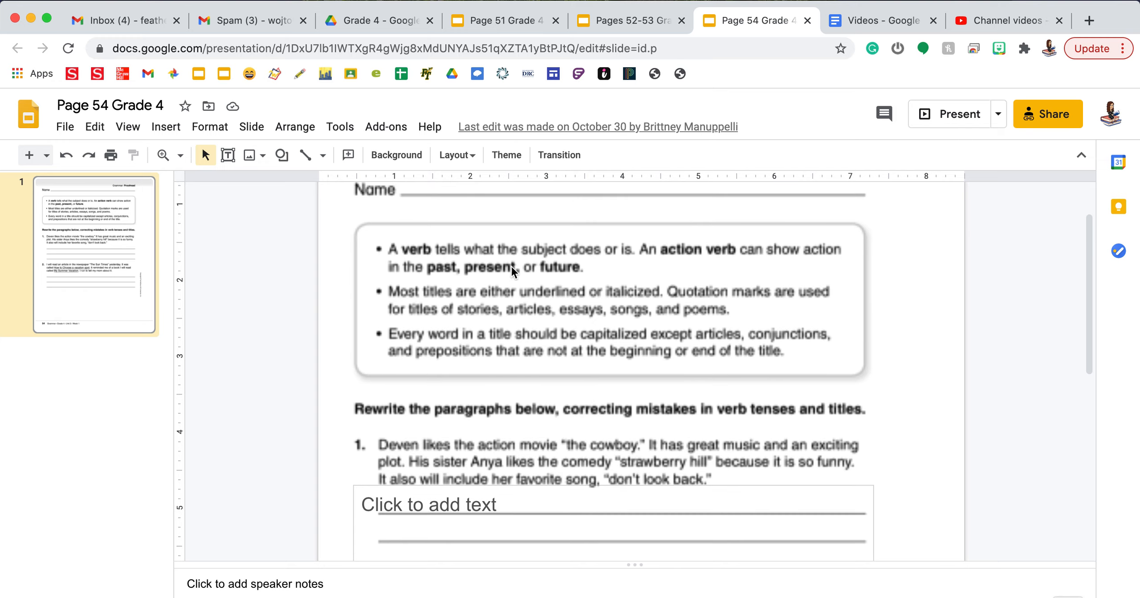
{"action": "mouse_move", "coordinate": [525, 357]}
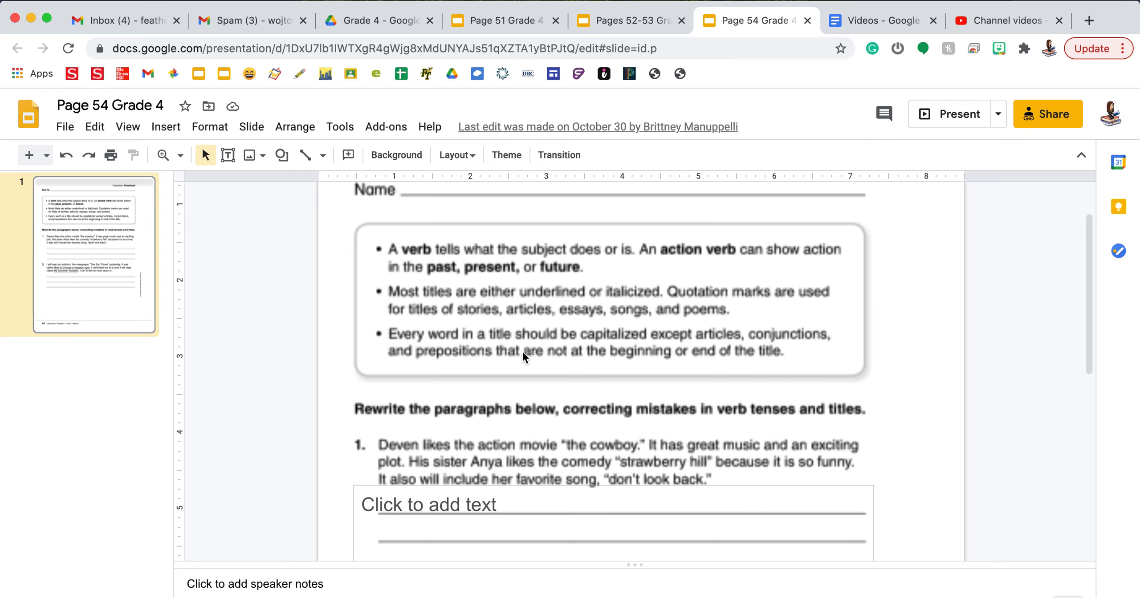
{"action": "scroll", "scroll_direction": "down", "scroll_amount": 3}
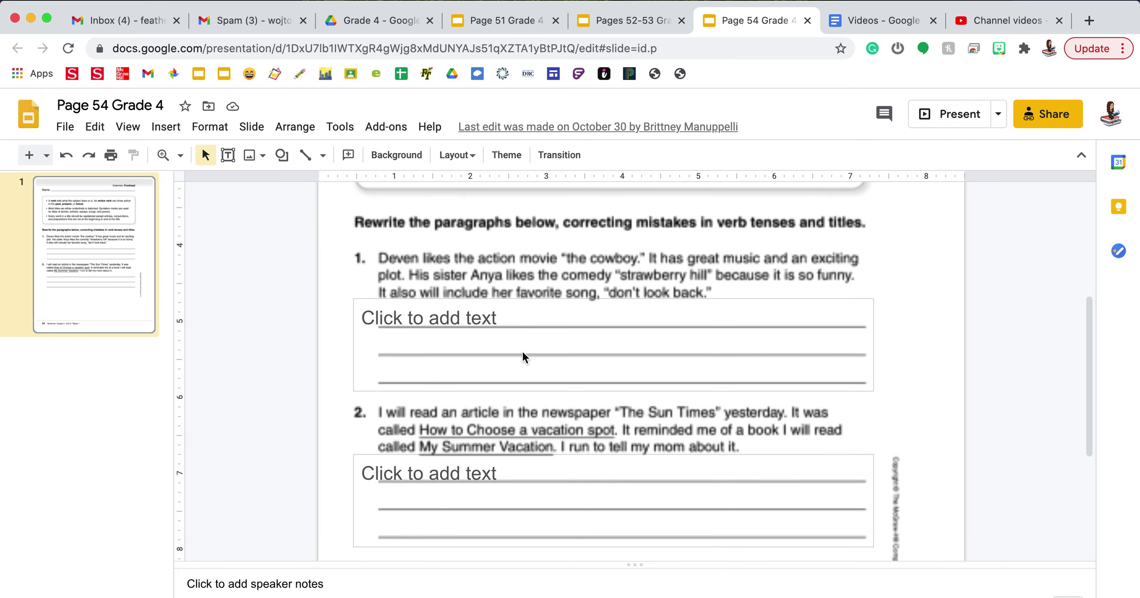
{"action": "scroll", "scroll_direction": "up", "scroll_amount": 3}
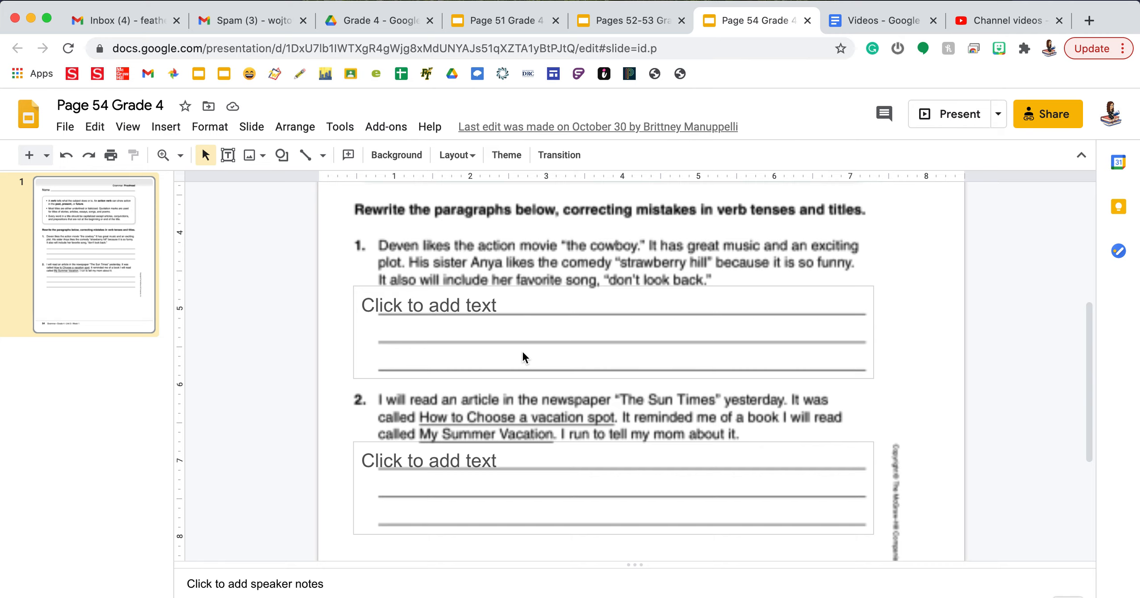
{"action": "mouse_move", "coordinate": [456, 321]}
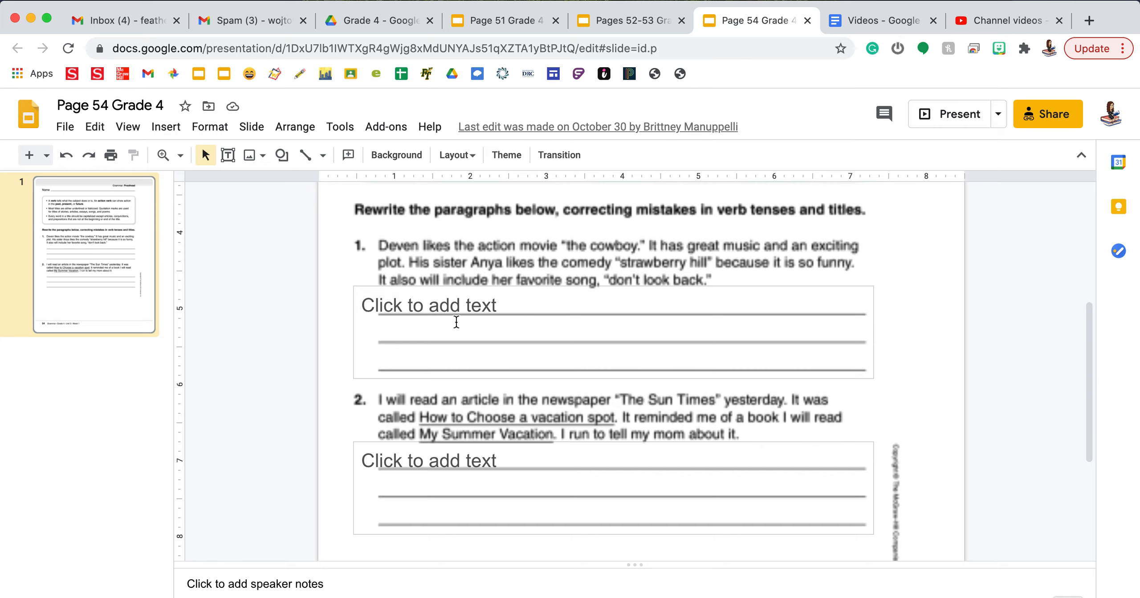
Step: Type 'Deven likes the action movie The Cowboy.' in paragraph 1's box, underlining The Cowboy
{"action": "type", "text": "Deven likes the a"}
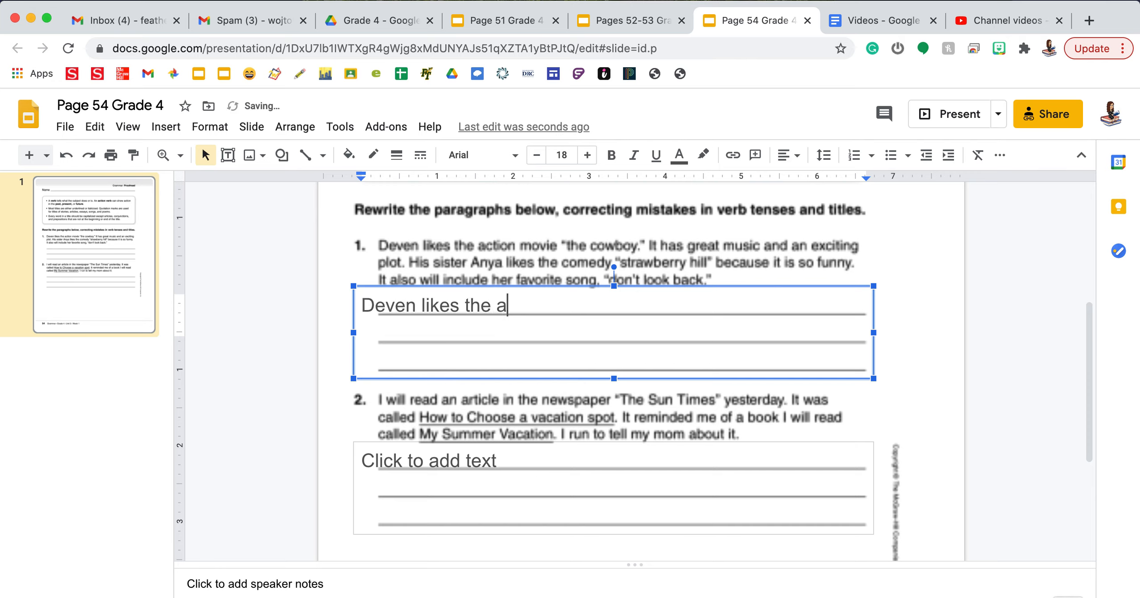
{"action": "type", "text": "ction mo"}
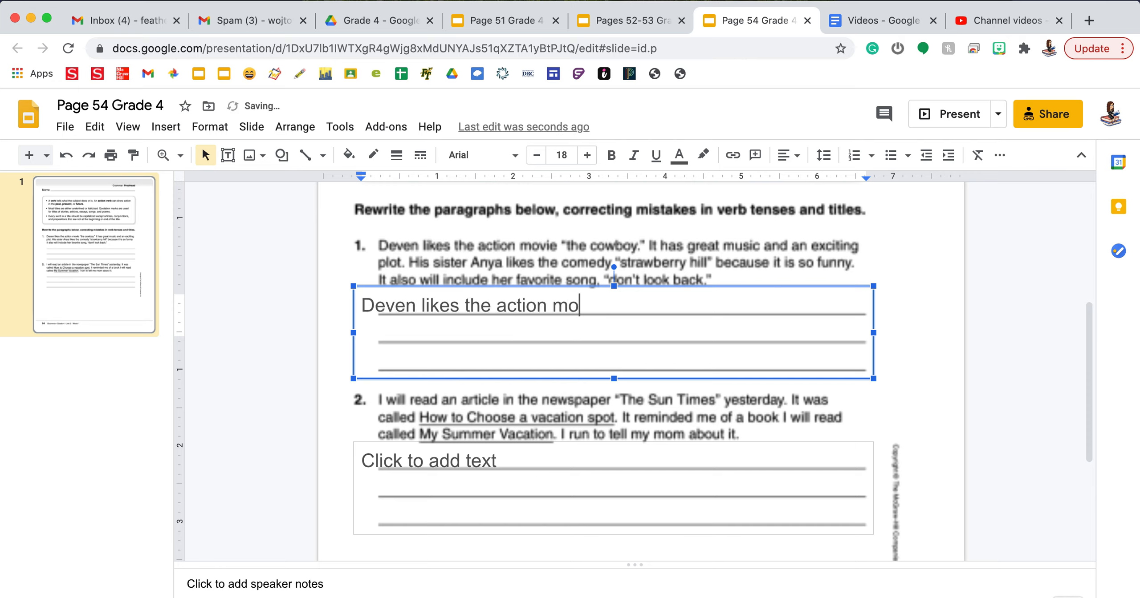
{"action": "type", "text": "vie"}
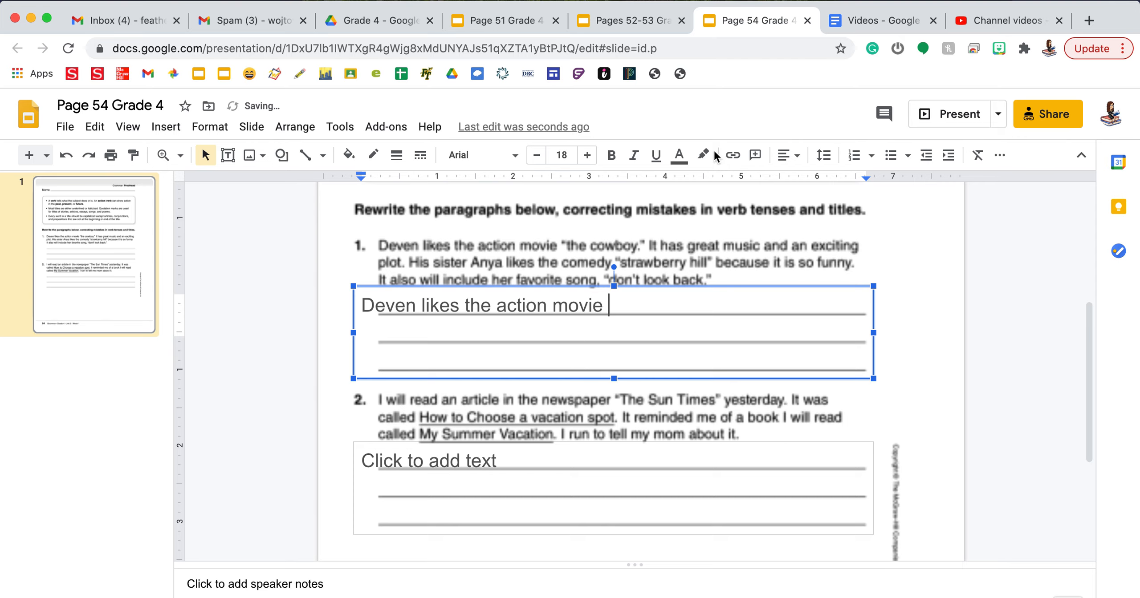
{"action": "type", "text": "The"}
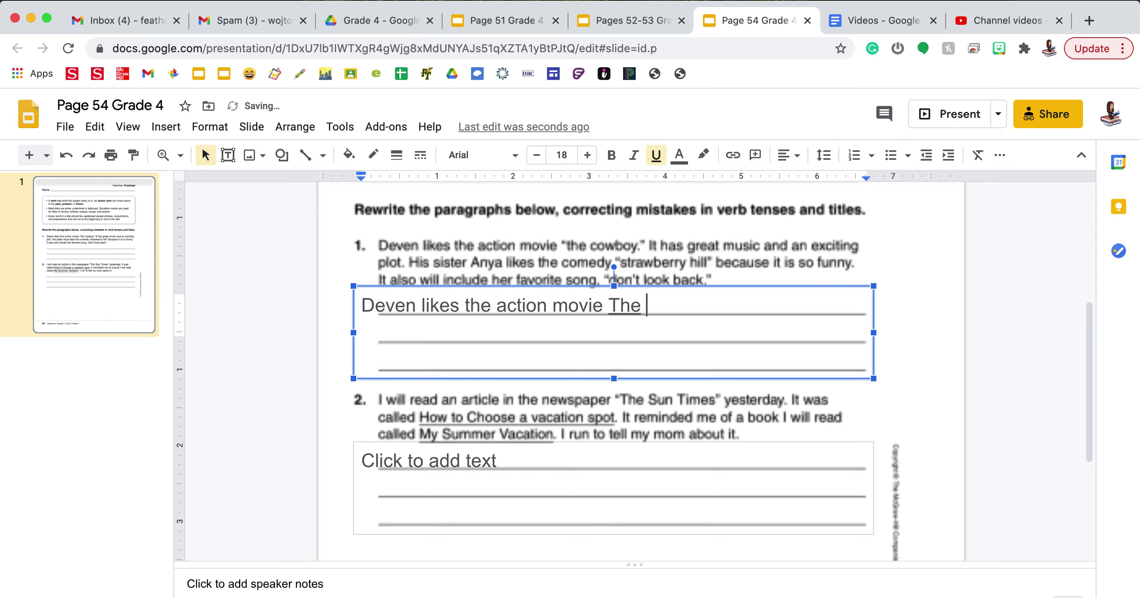
{"action": "type", "text": "Cowbod"}
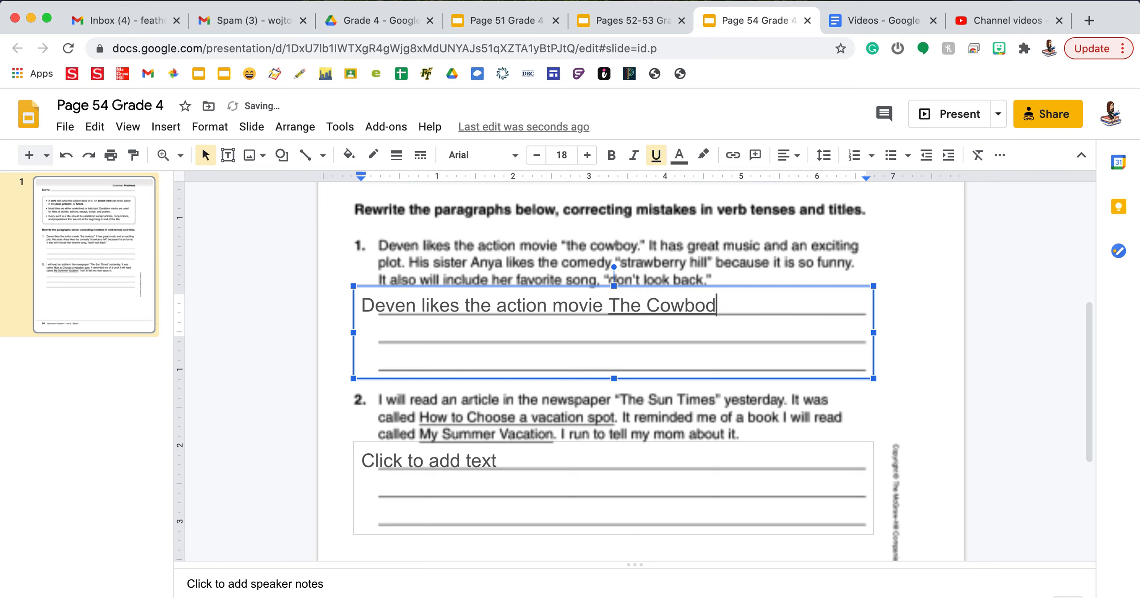
{"action": "type", "text": "y."}
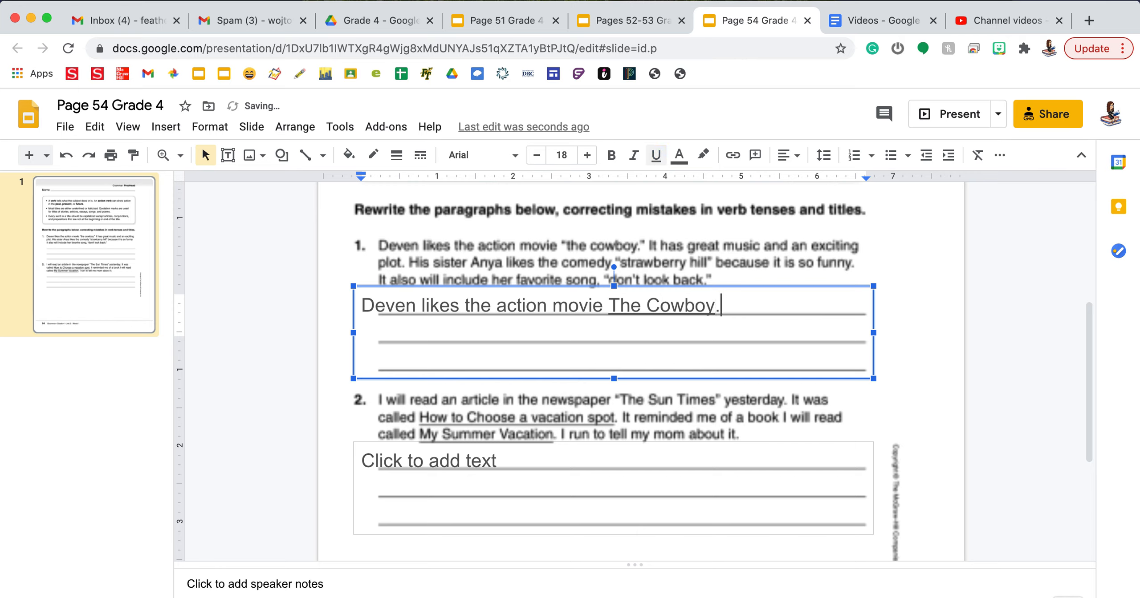